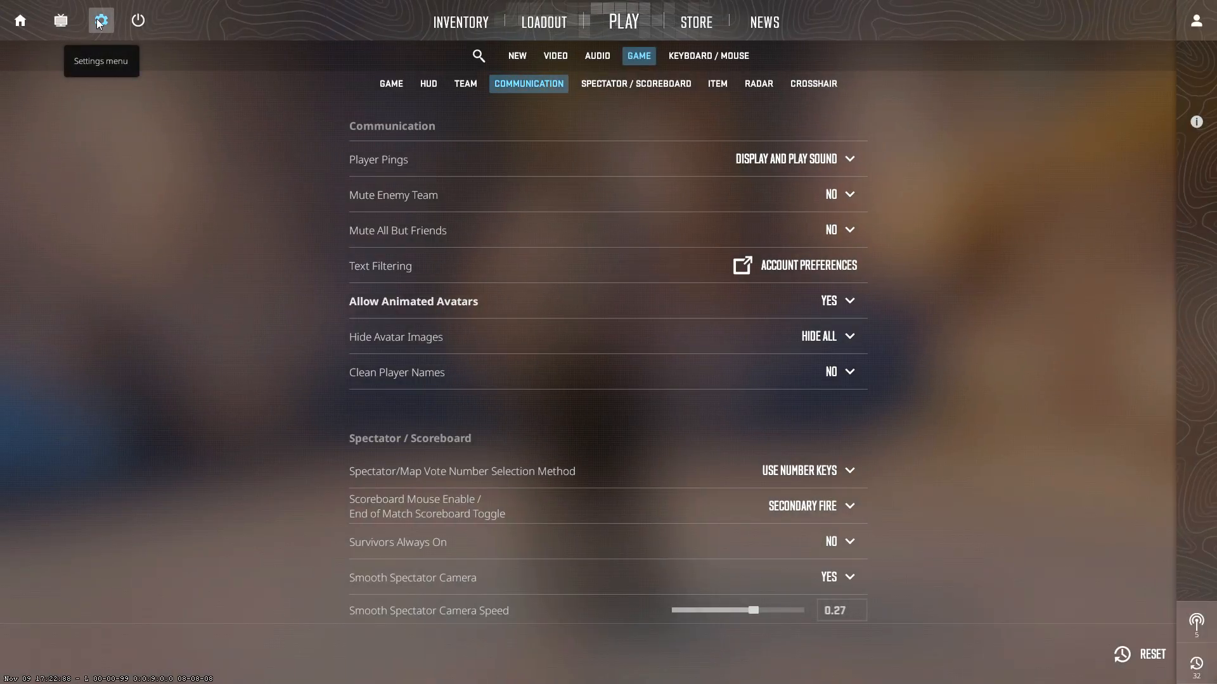
Show the basic video page with brightness 93%, 1920x1080, fullscreen and 165 Hz.
click(555, 55)
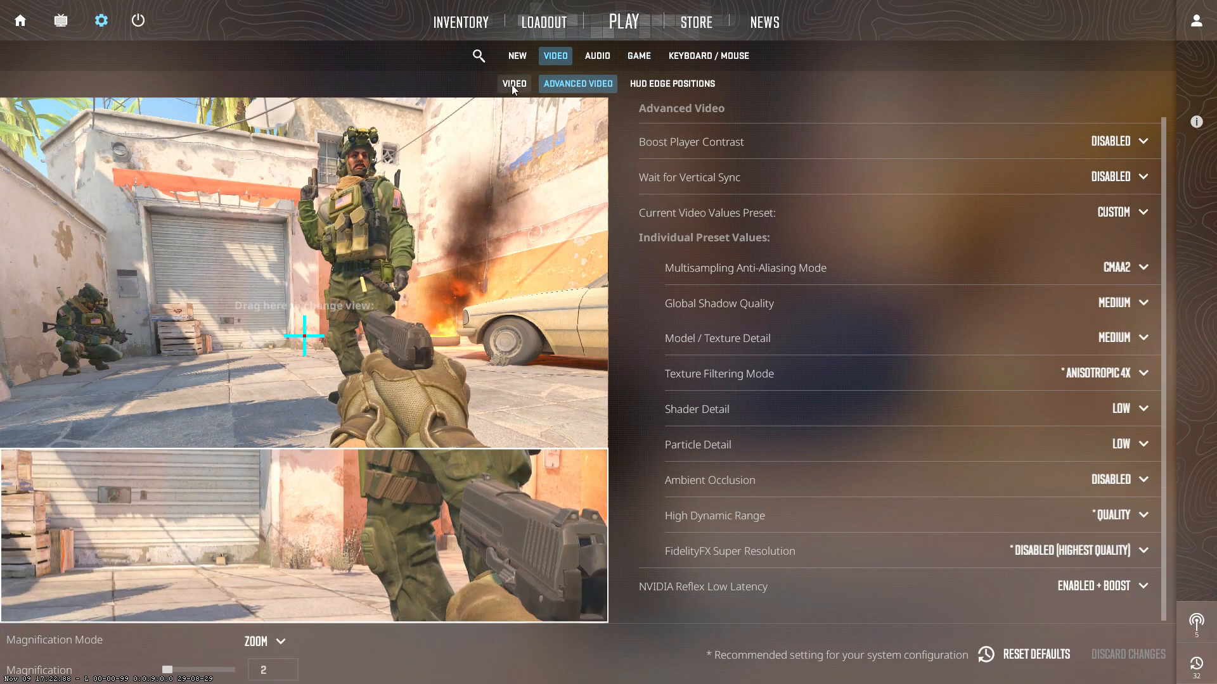
click(513, 84)
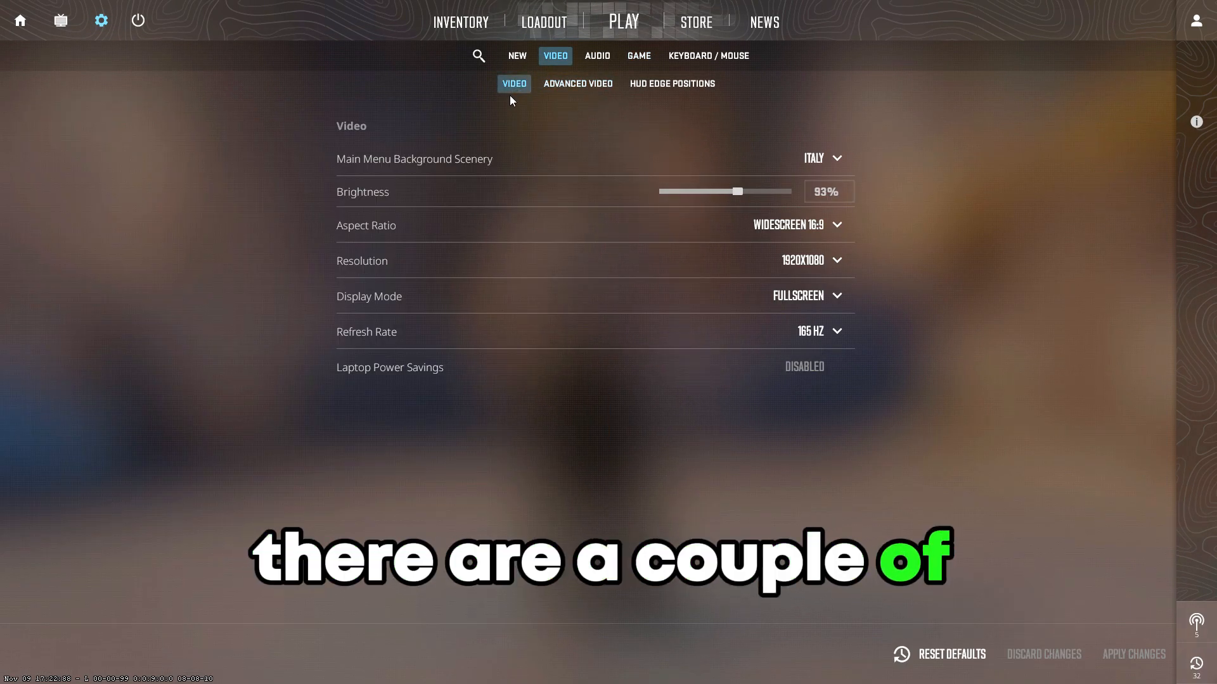
mouse_move(561, 124)
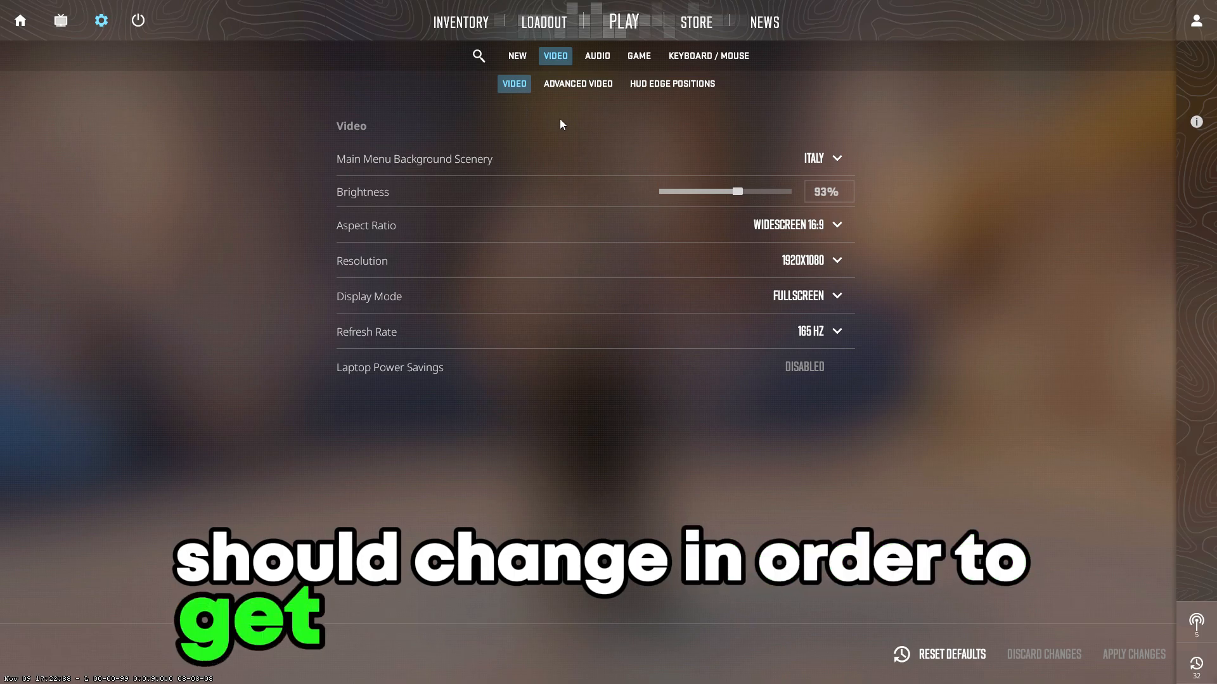
mouse_move(392, 233)
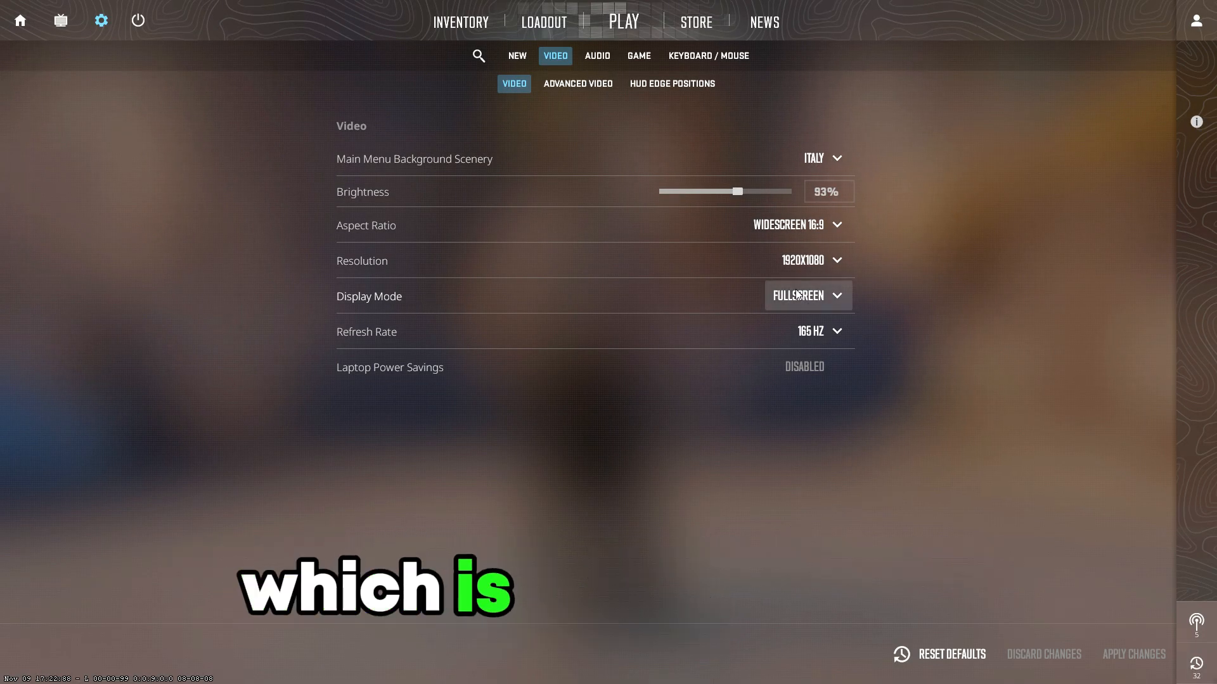
click(806, 295)
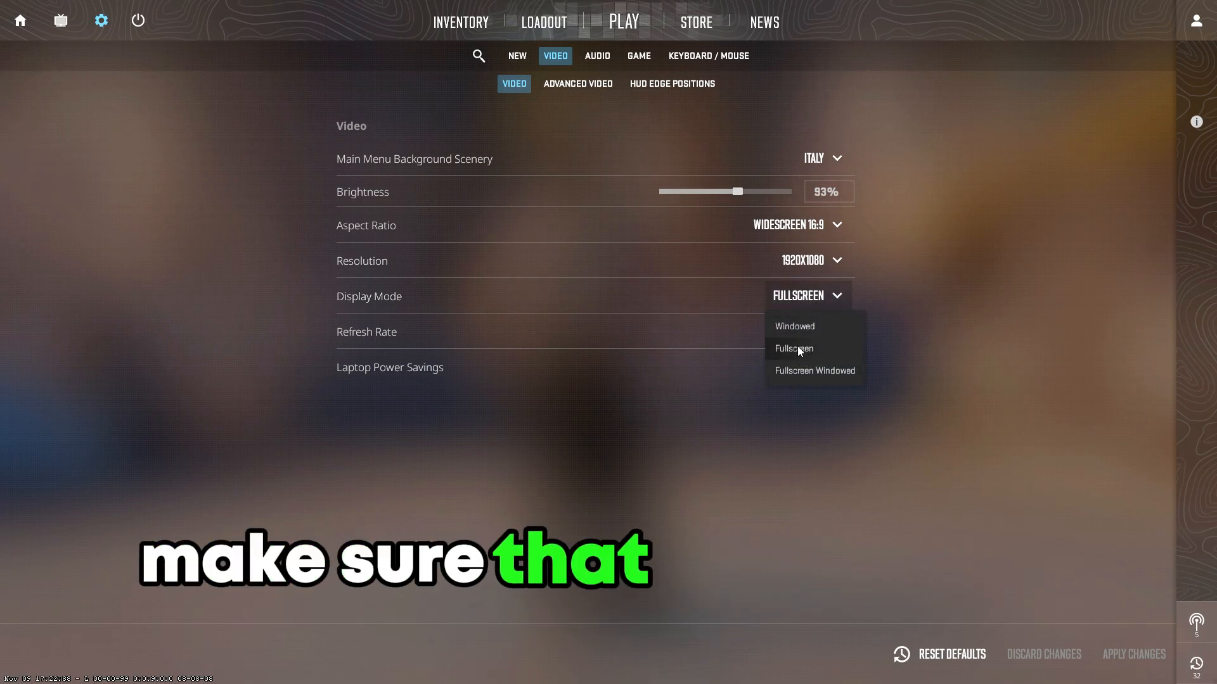
click(793, 349)
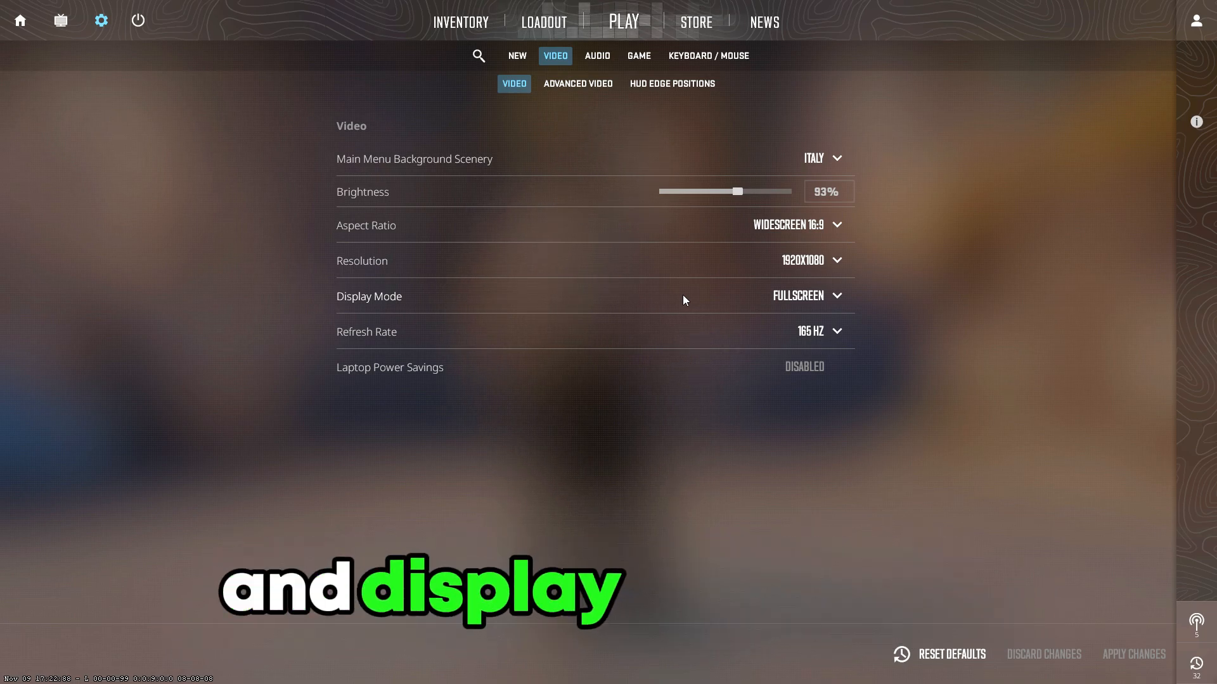
mouse_move(786, 296)
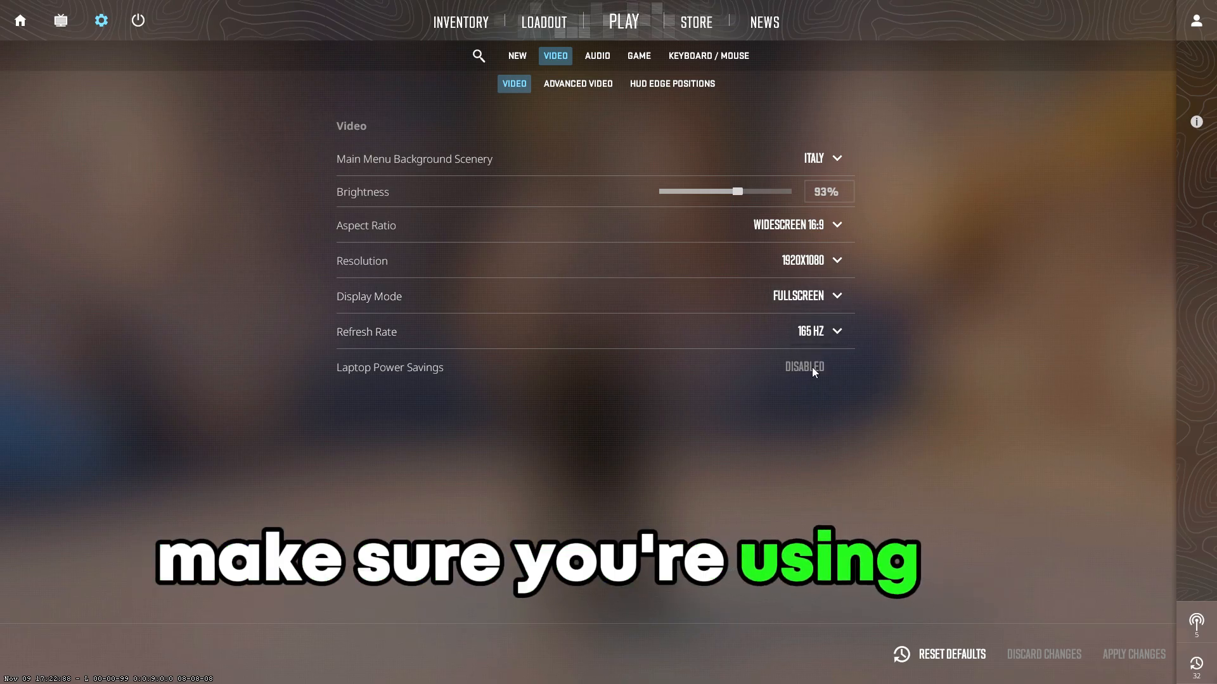
mouse_move(574, 97)
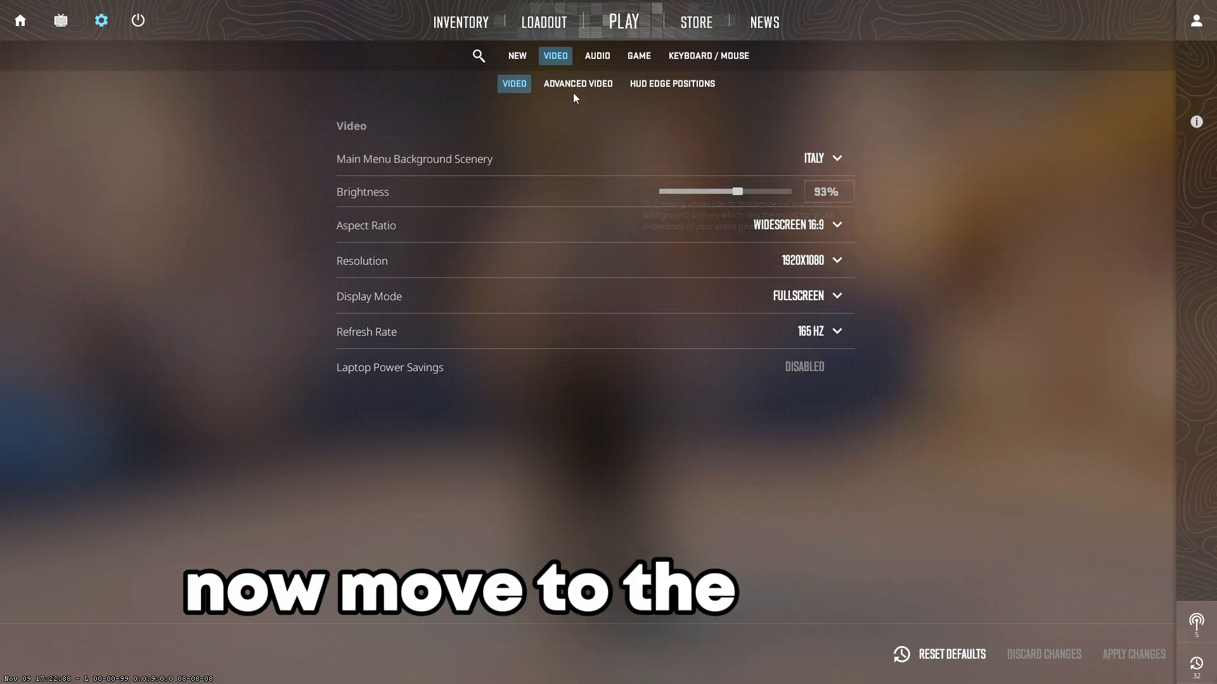
On the advanced video page, set Boost Player Contrast to Enabled.
click(578, 84)
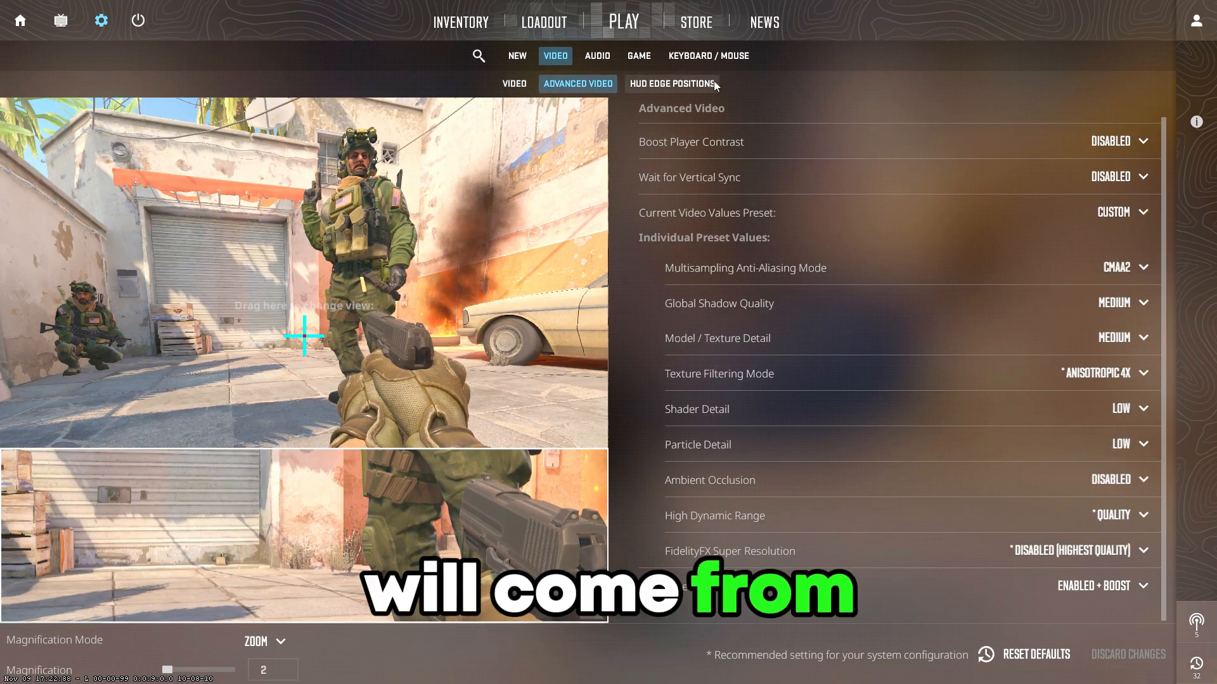
click(1110, 140)
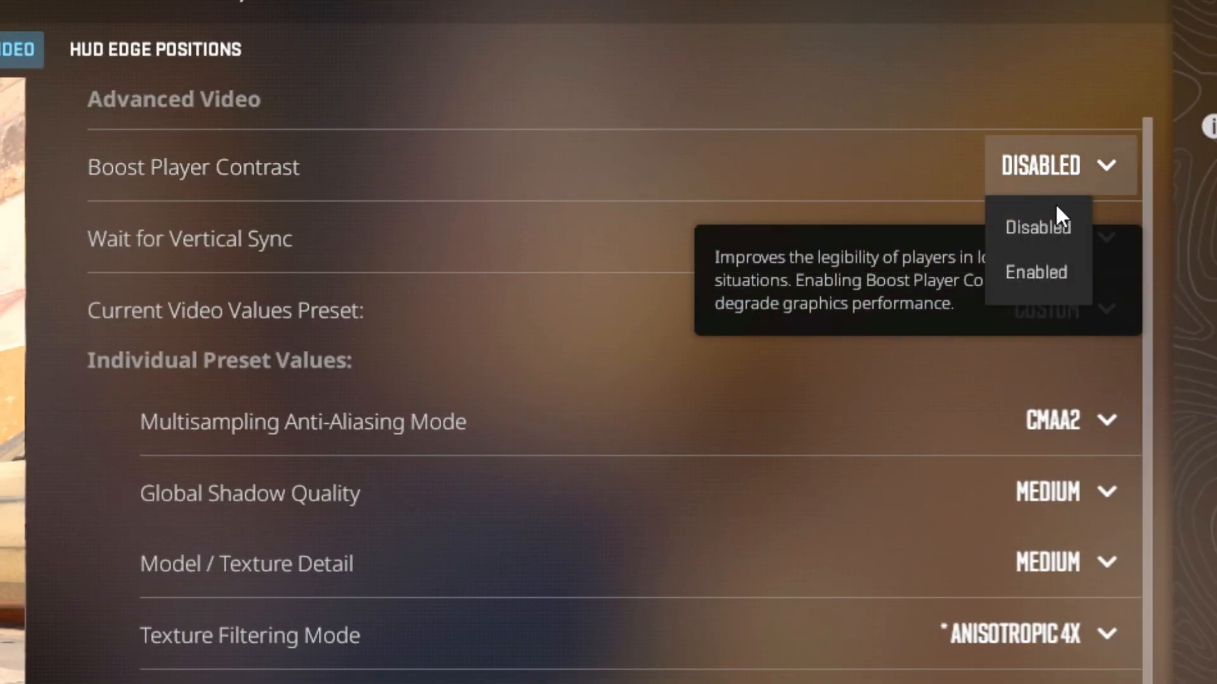
click(1034, 271)
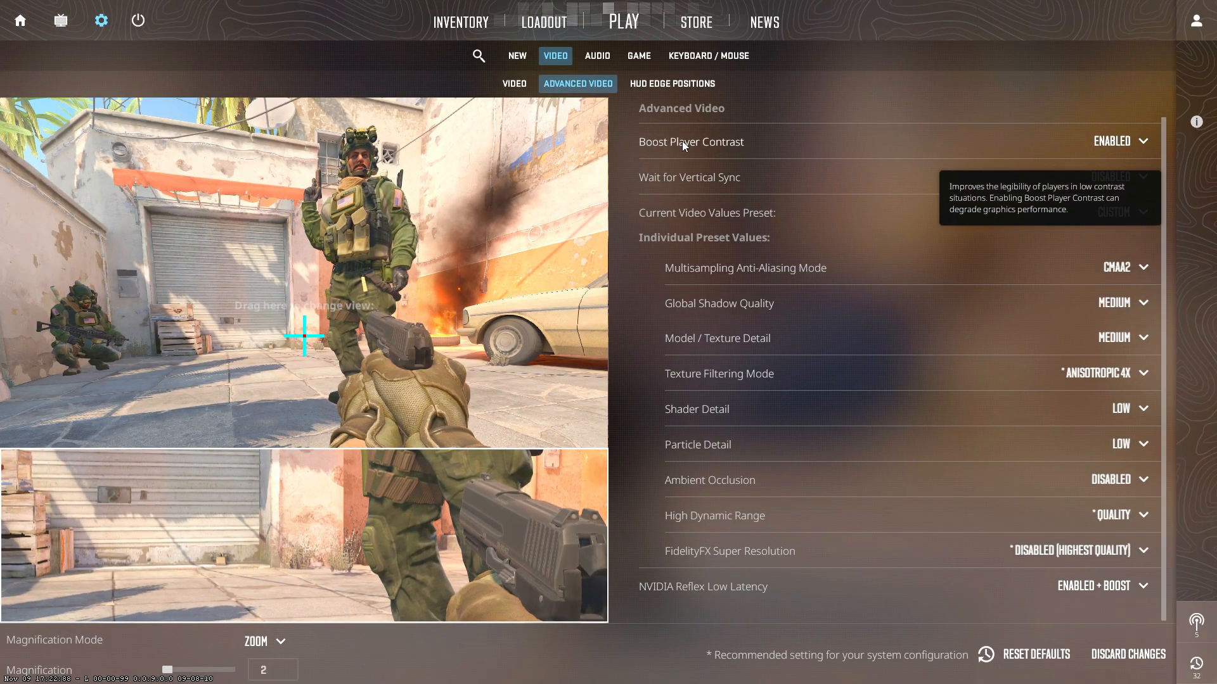
mouse_move(674, 191)
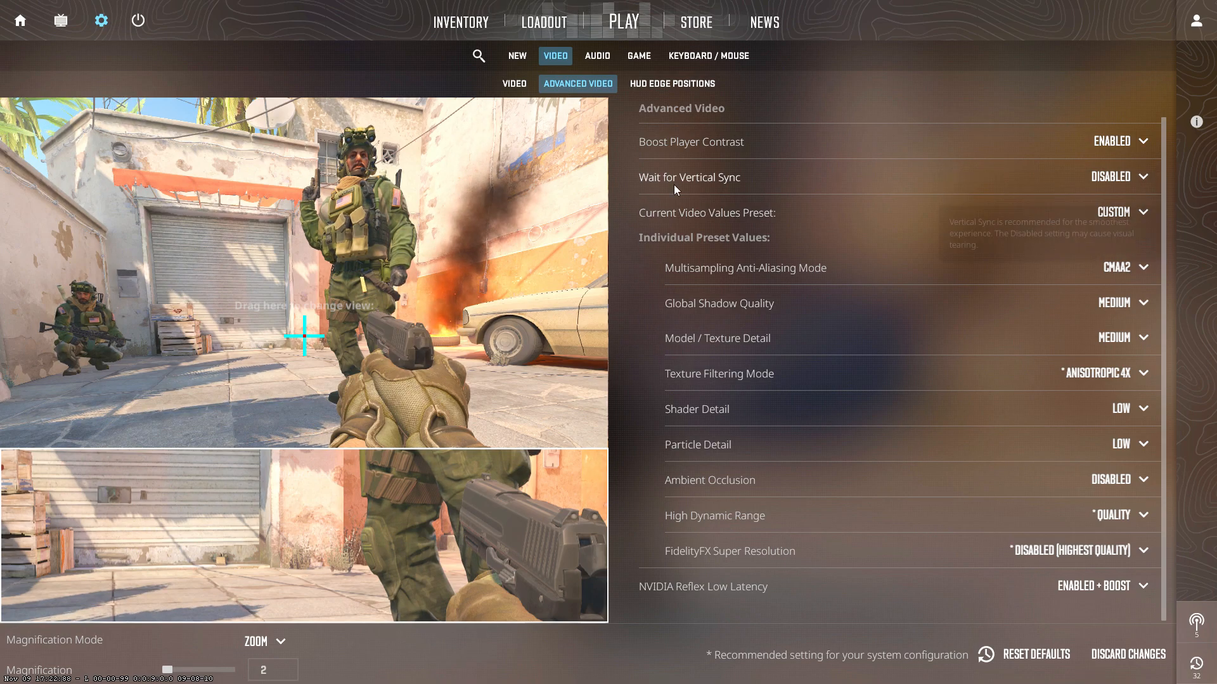
mouse_move(1118, 177)
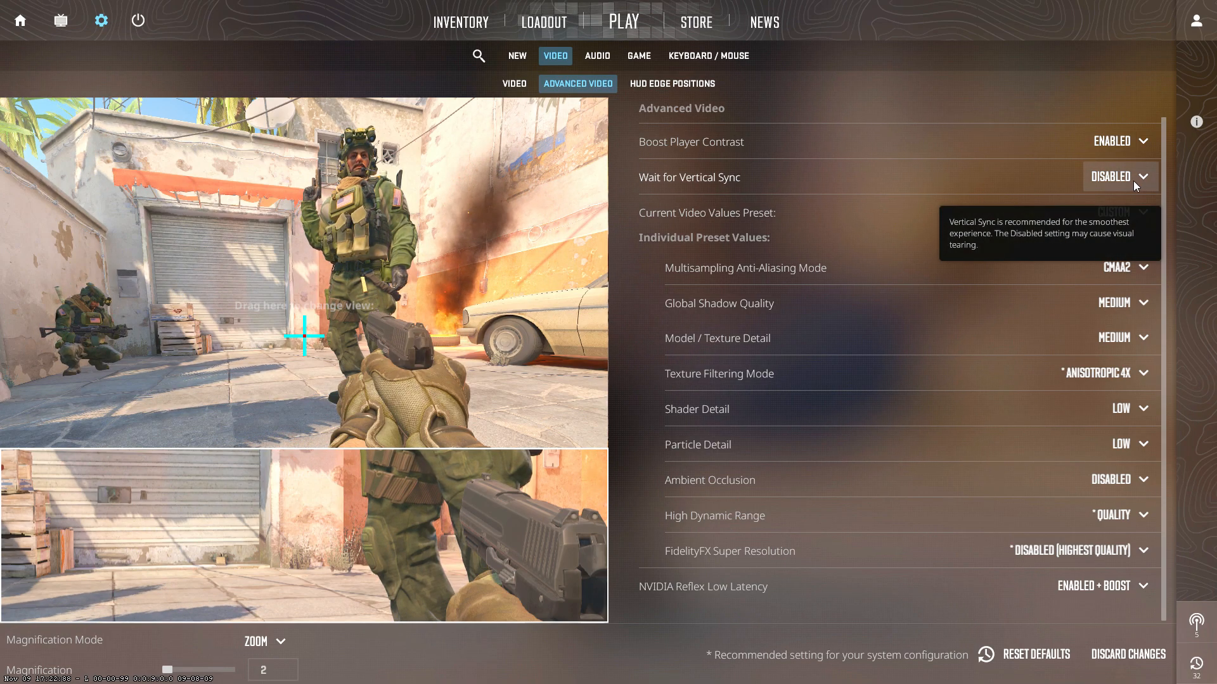
mouse_move(627, 202)
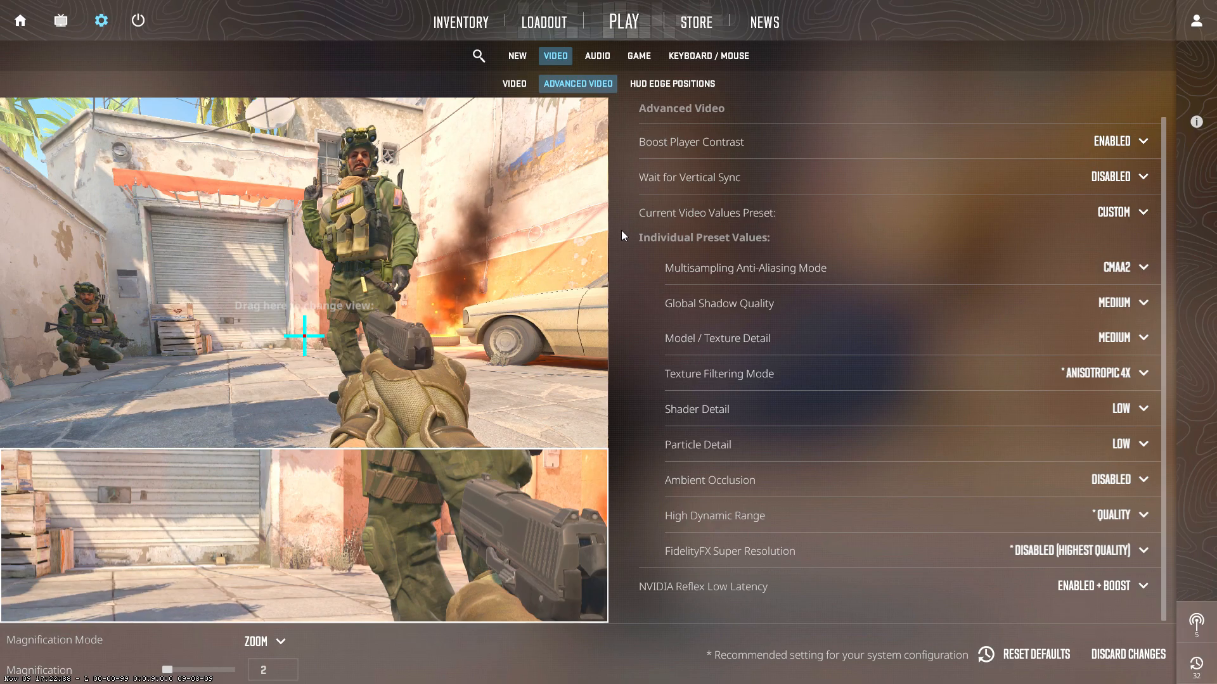
Set anti-aliasing to 4x MSAA and review the texture filtering choices.
click(1121, 268)
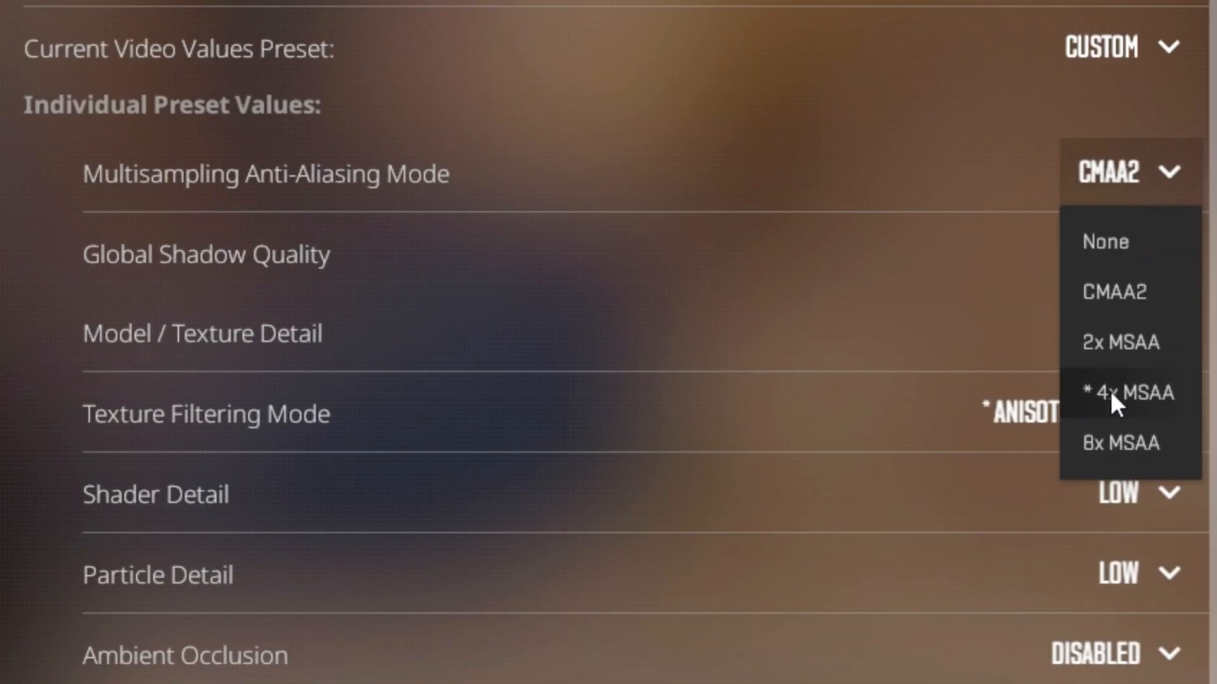
click(1126, 392)
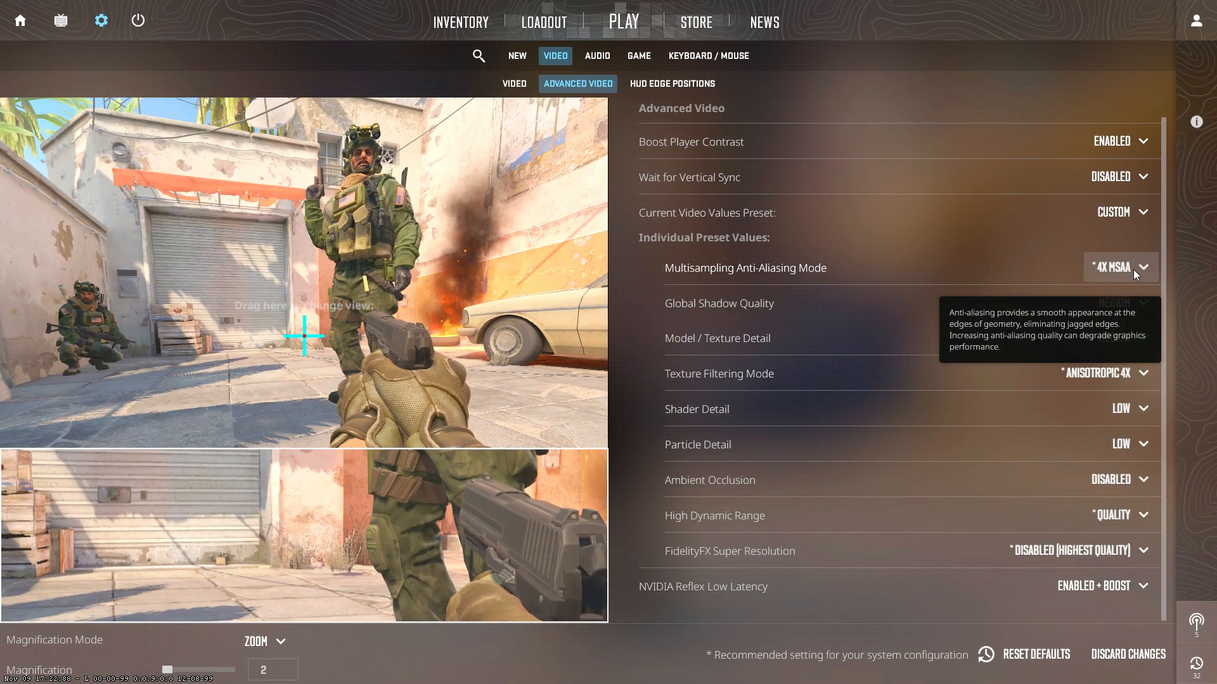
mouse_move(635, 338)
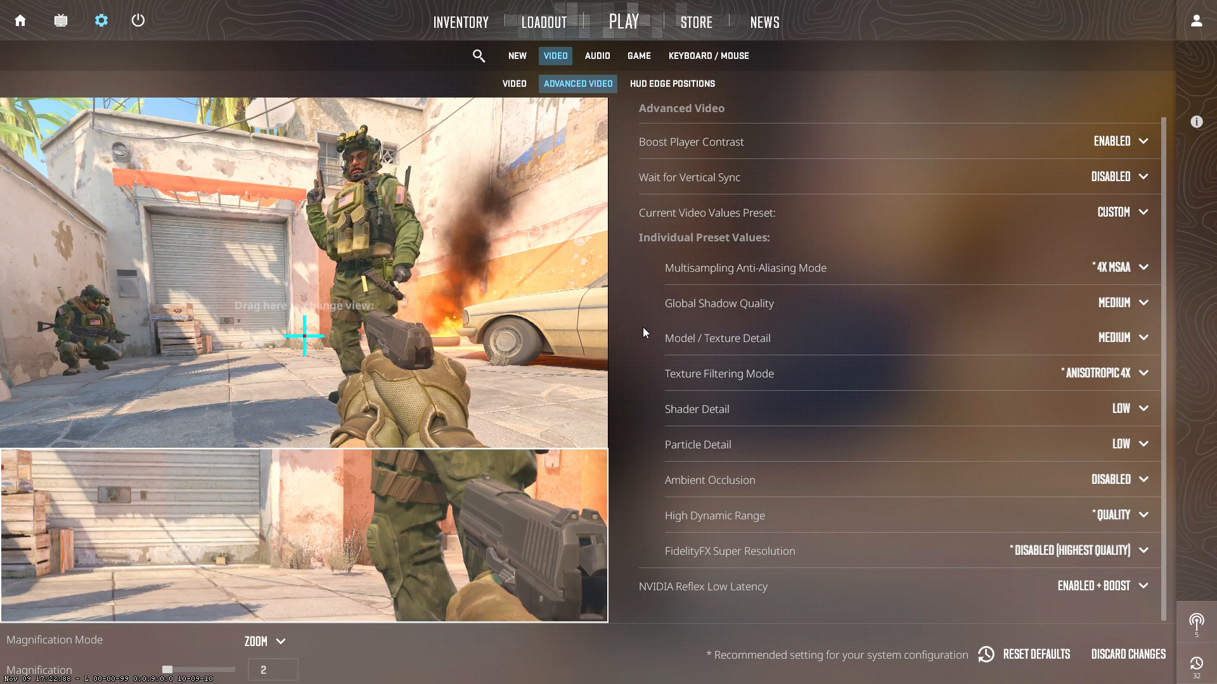
mouse_move(757, 326)
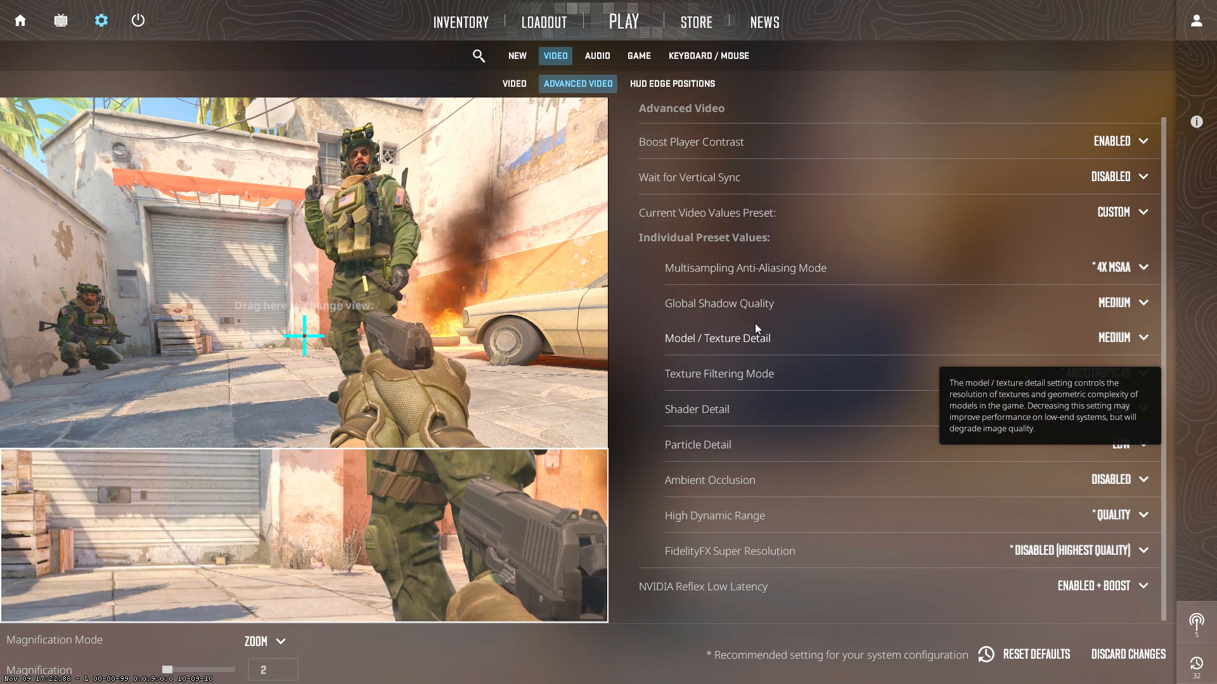
mouse_move(731, 317)
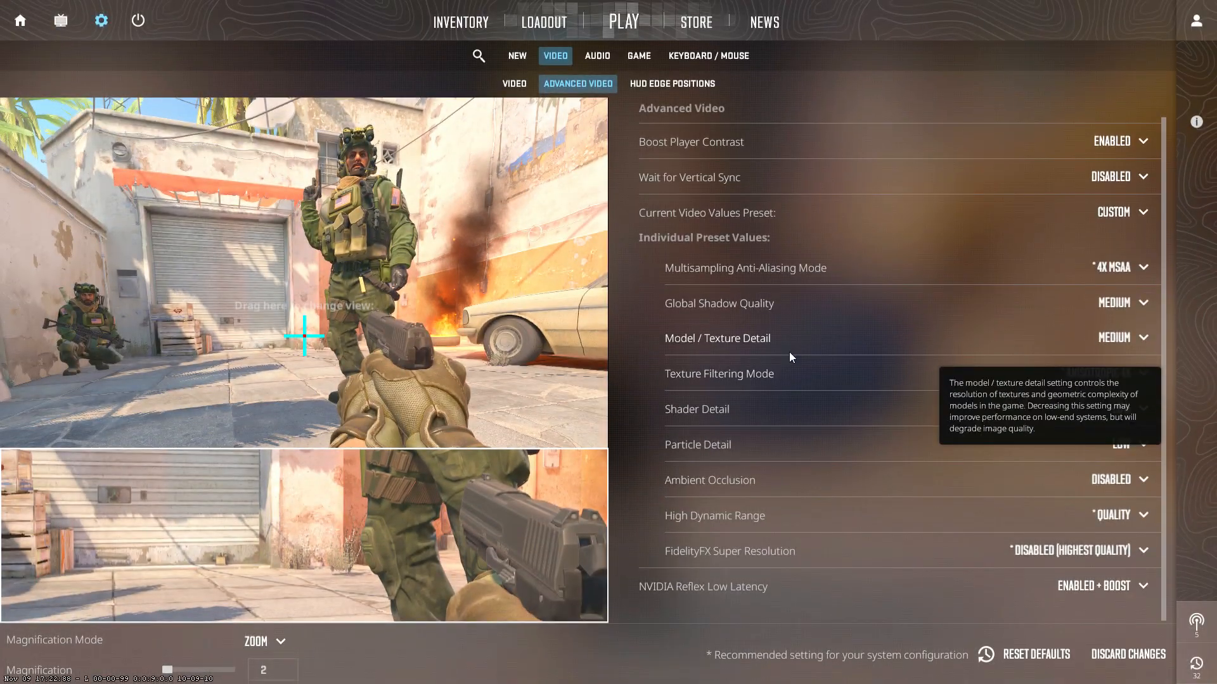
mouse_move(825, 307)
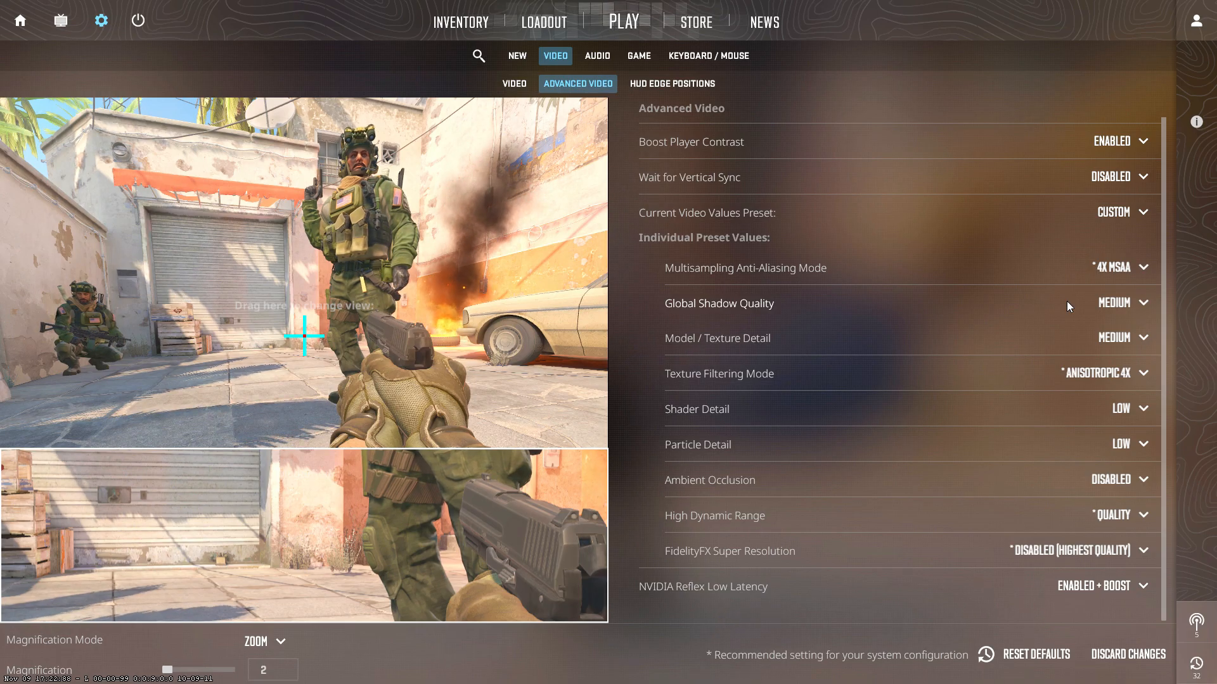
mouse_move(718, 338)
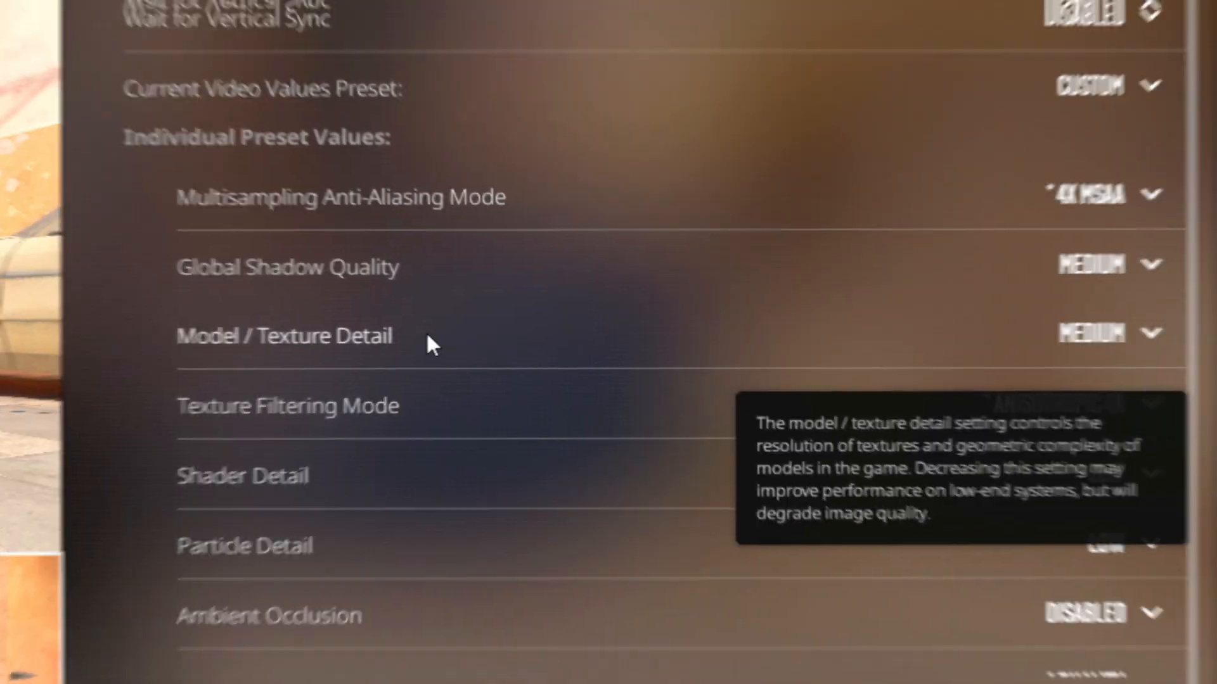
click(1112, 333)
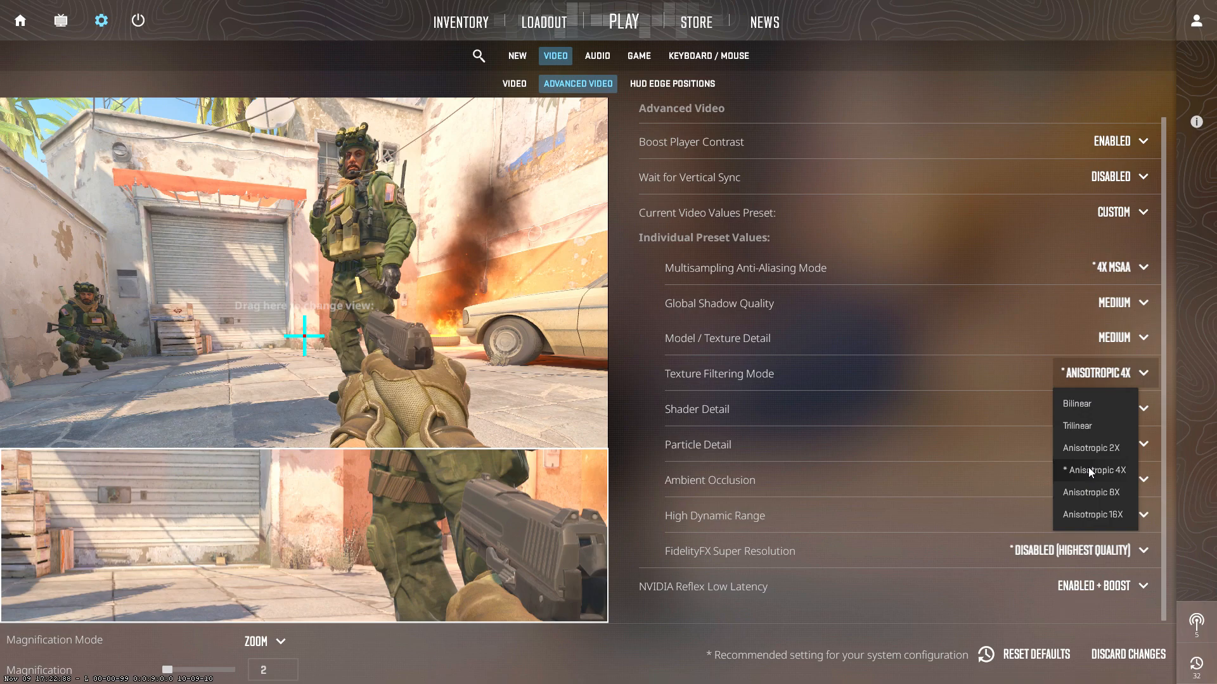
Set High Dynamic Range to Performance and return to the Windows desktop.
click(1093, 470)
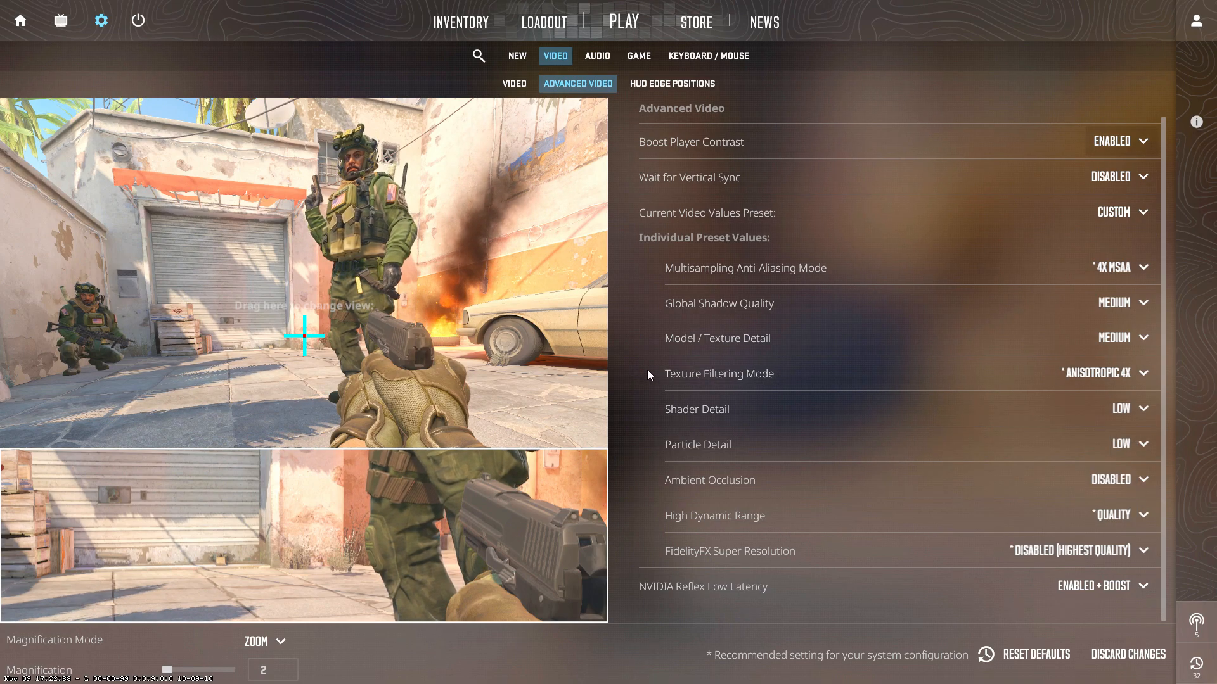
mouse_move(768, 372)
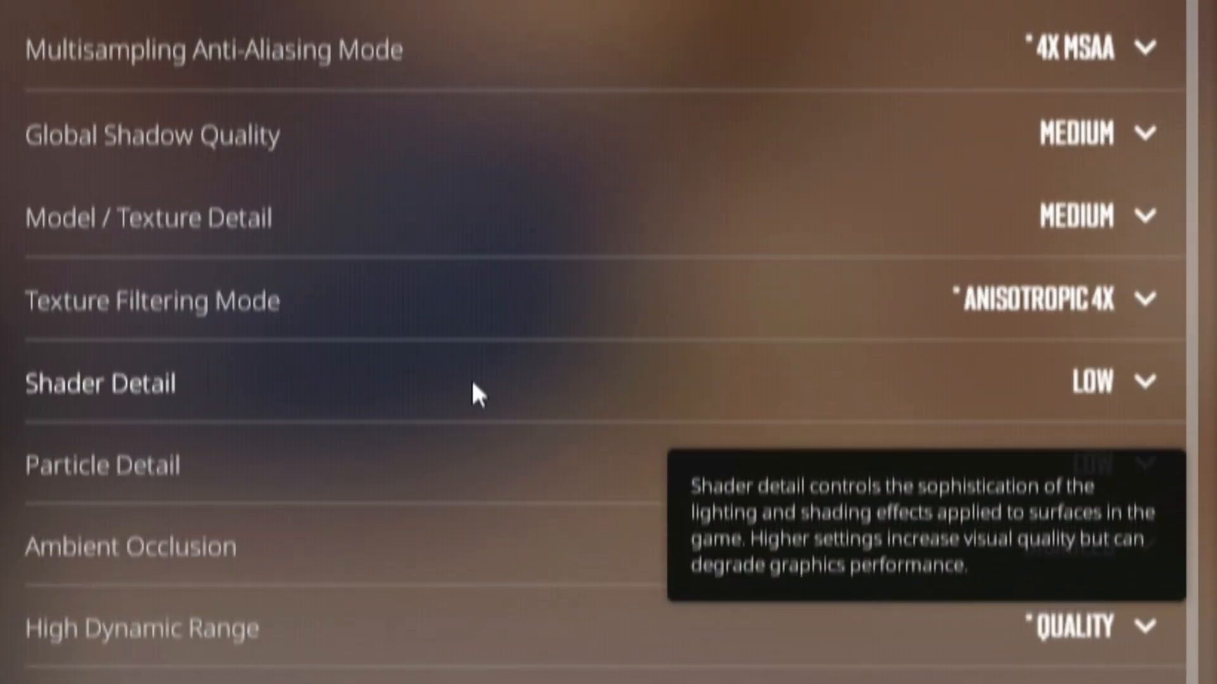
mouse_move(1100, 452)
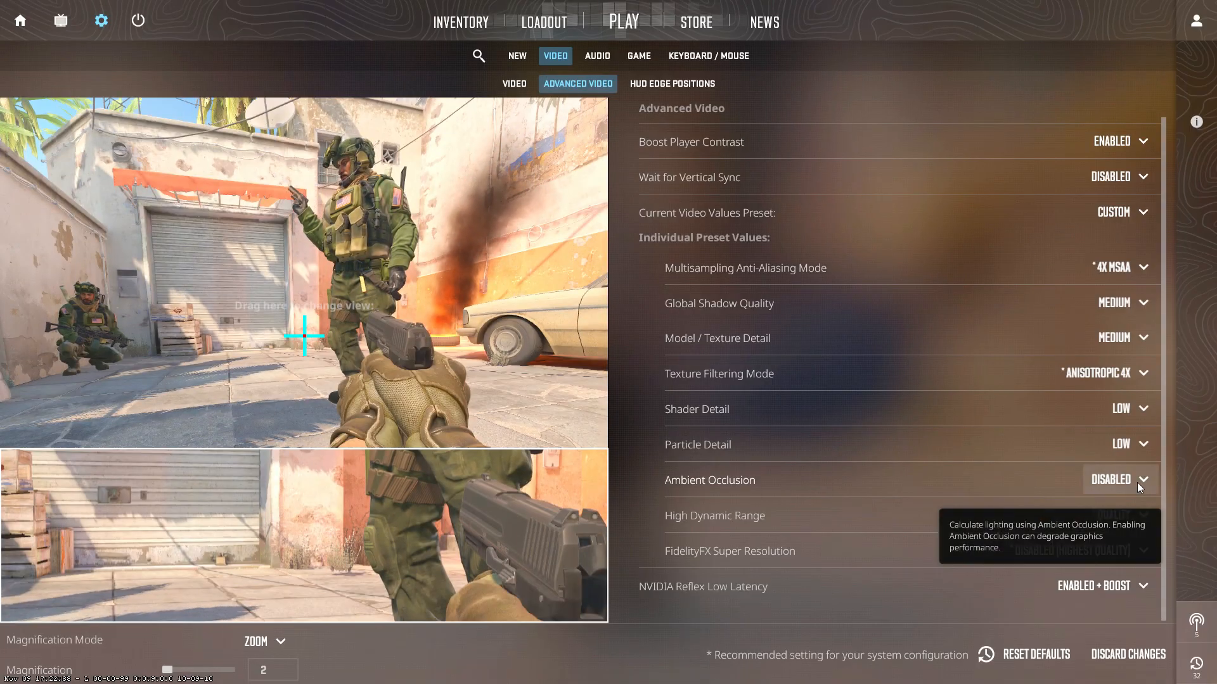
mouse_move(672, 487)
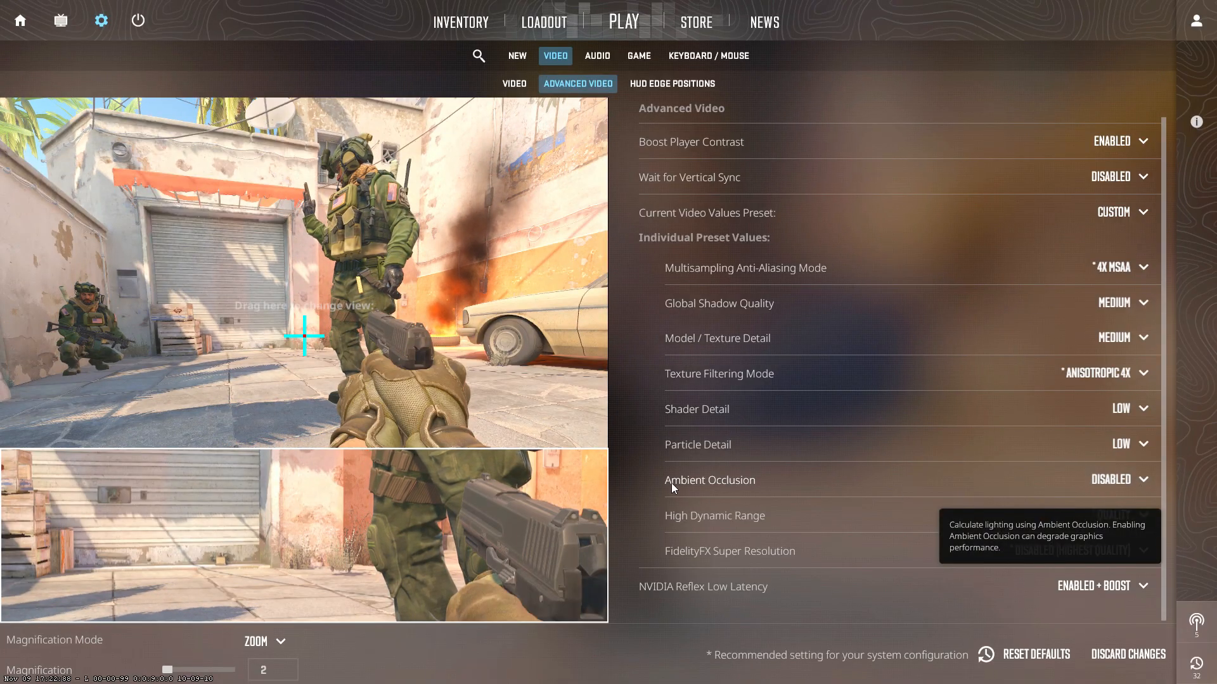
mouse_move(733, 530)
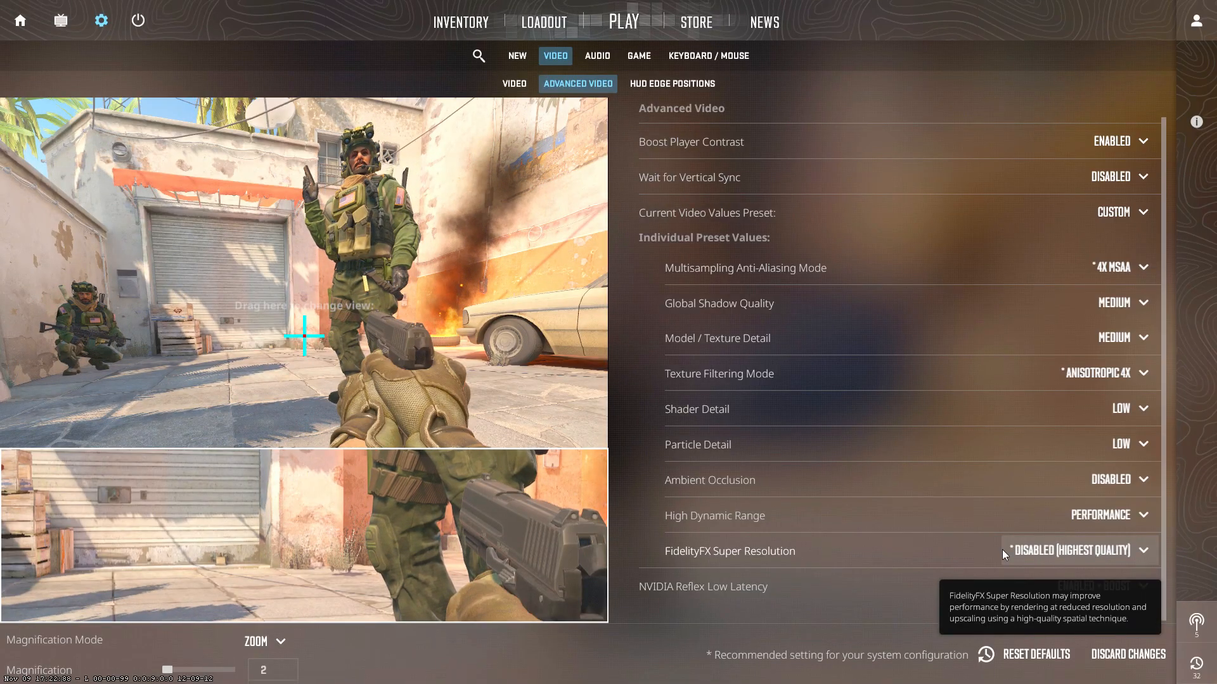
mouse_move(721, 620)
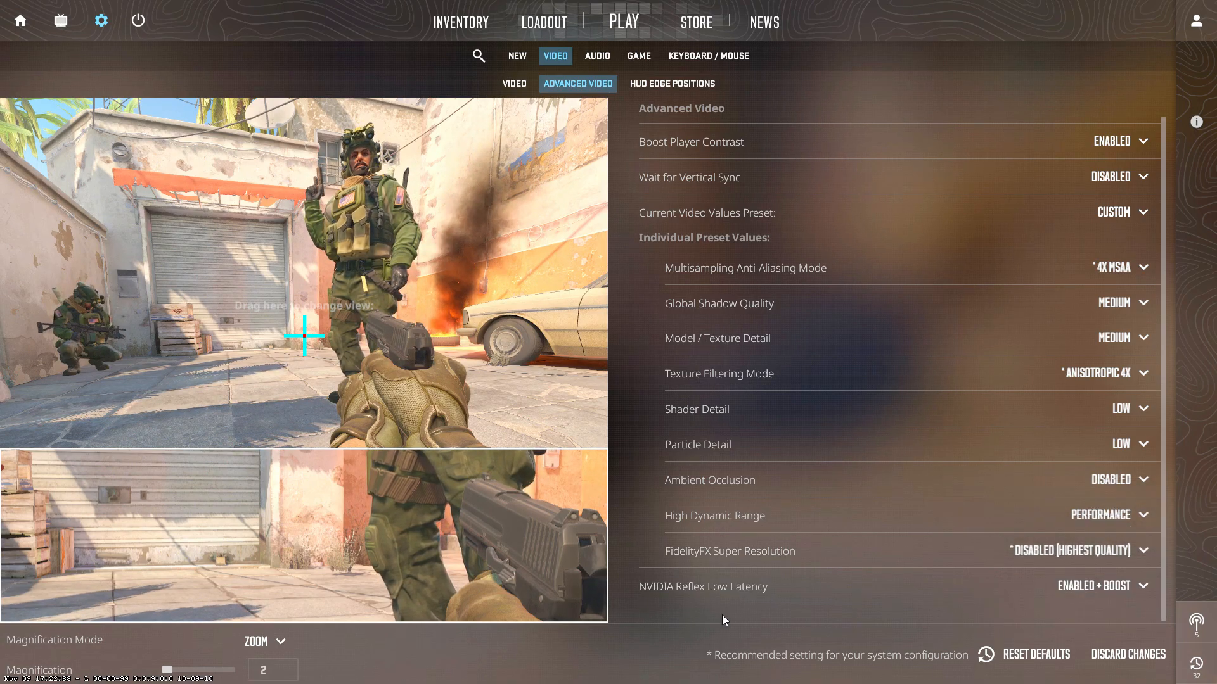
mouse_move(749, 587)
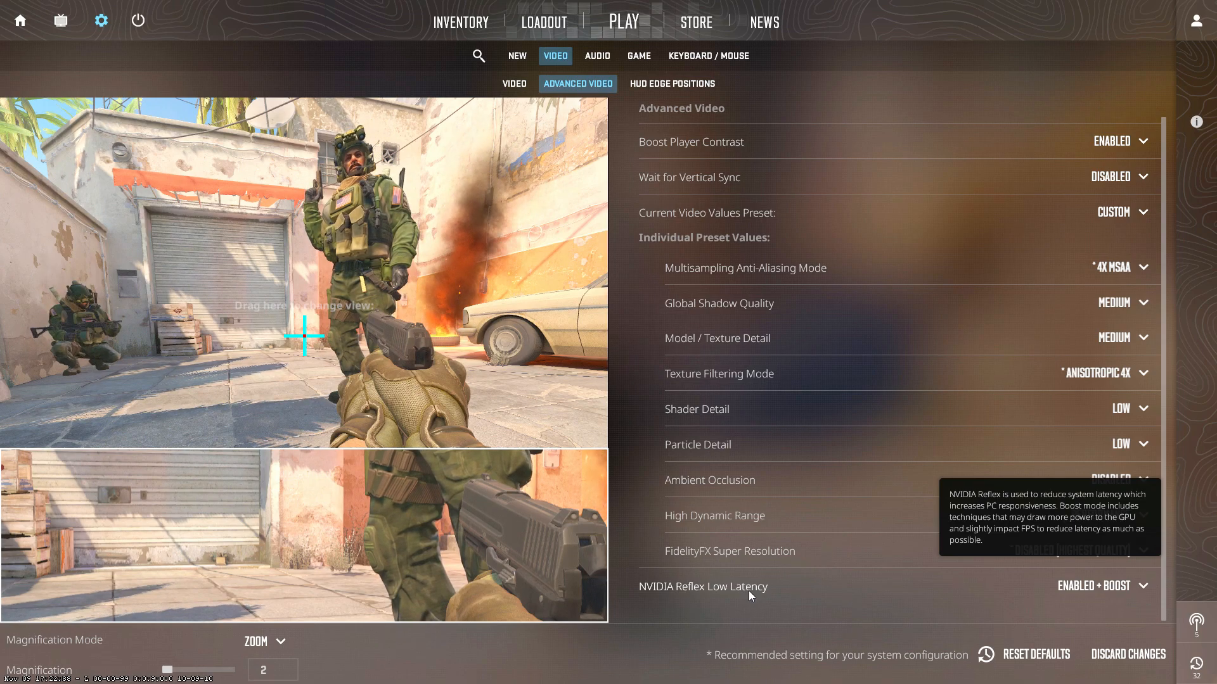
click(1195, 21)
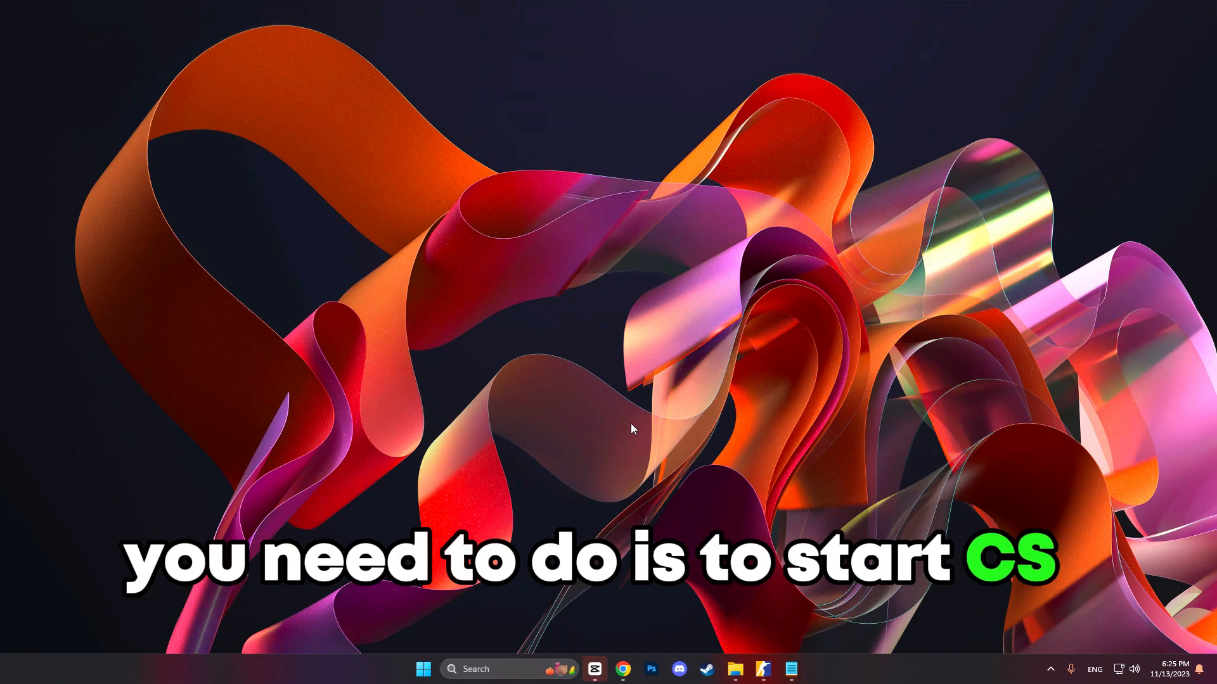
Search Windows for 'graphics settings' to reach the Display > Graphics page.
text(graphics settings)
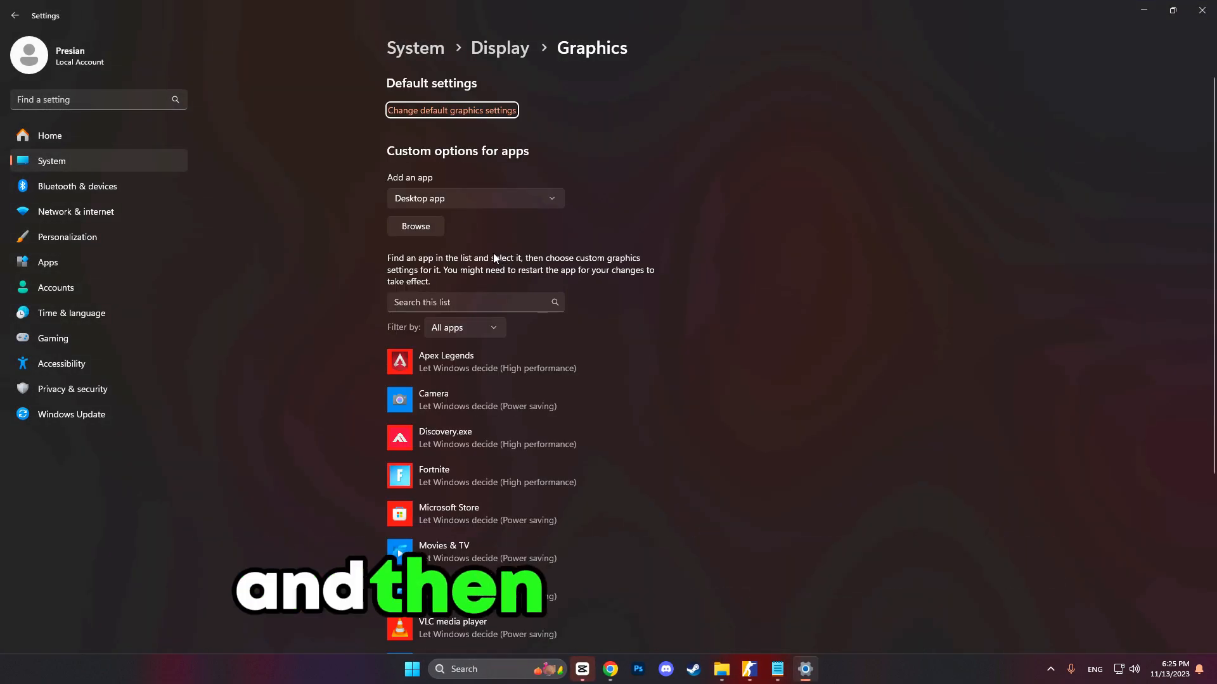
Add cs2.exe from the win64 folder and save its preference as High performance.
click(416, 225)
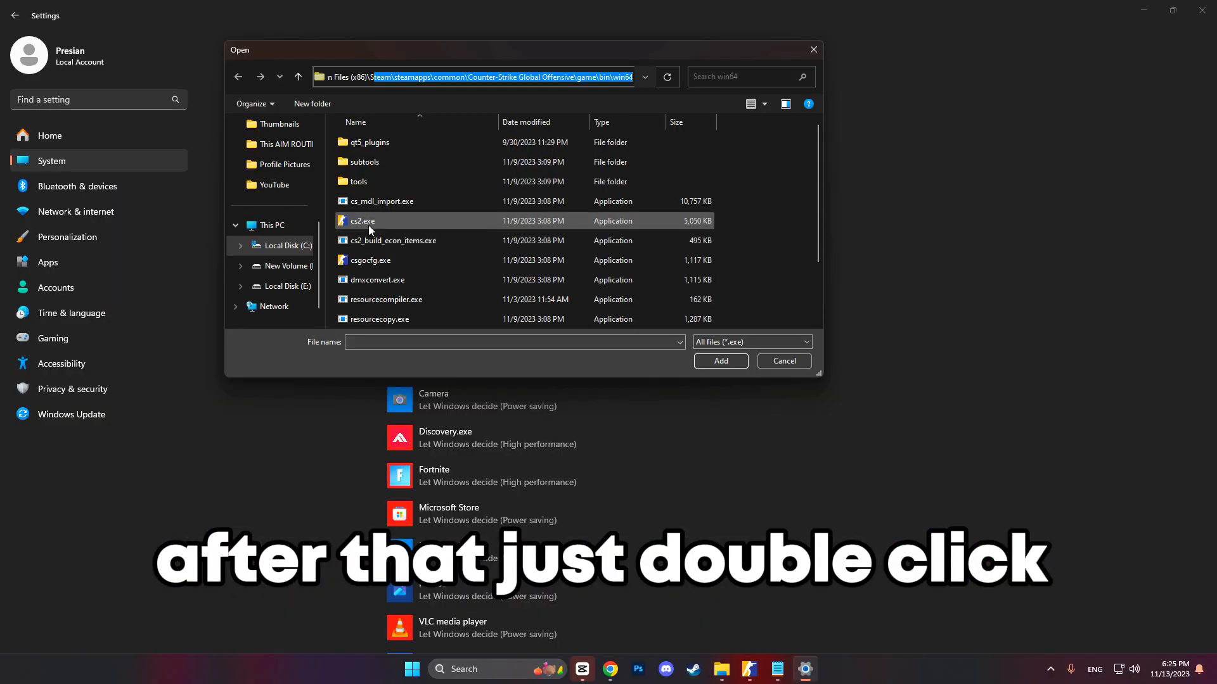
double_click(361, 221)
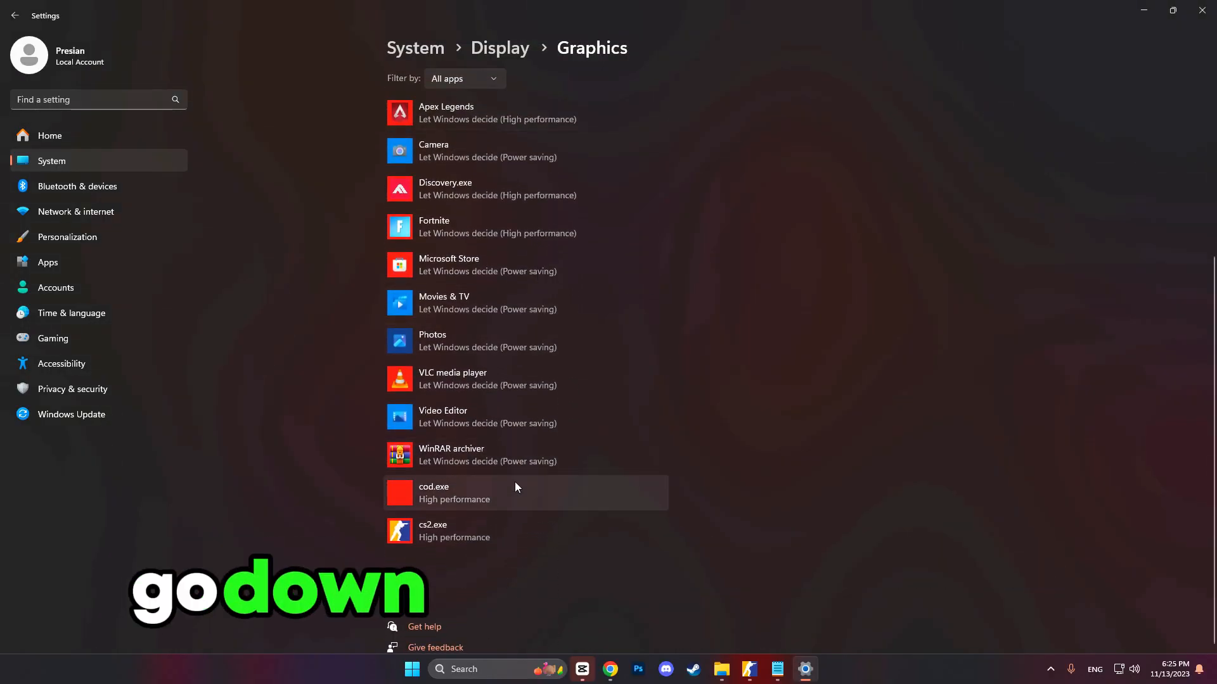
click(433, 531)
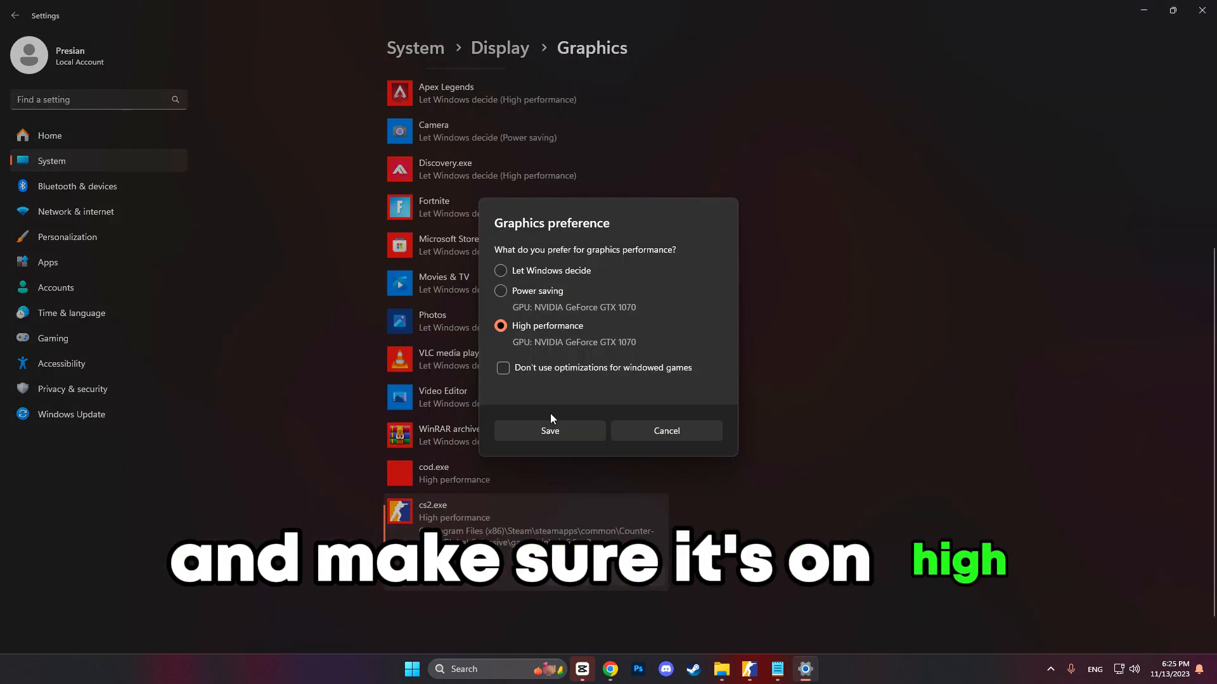
click(549, 431)
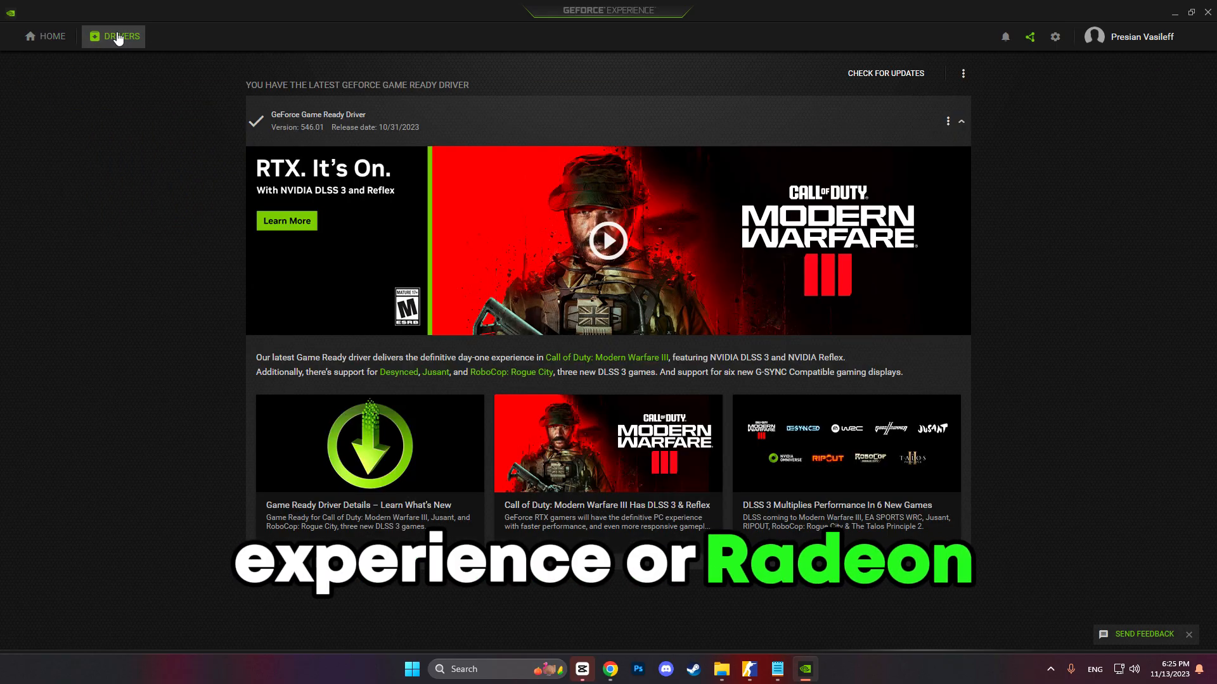
mouse_move(401, 118)
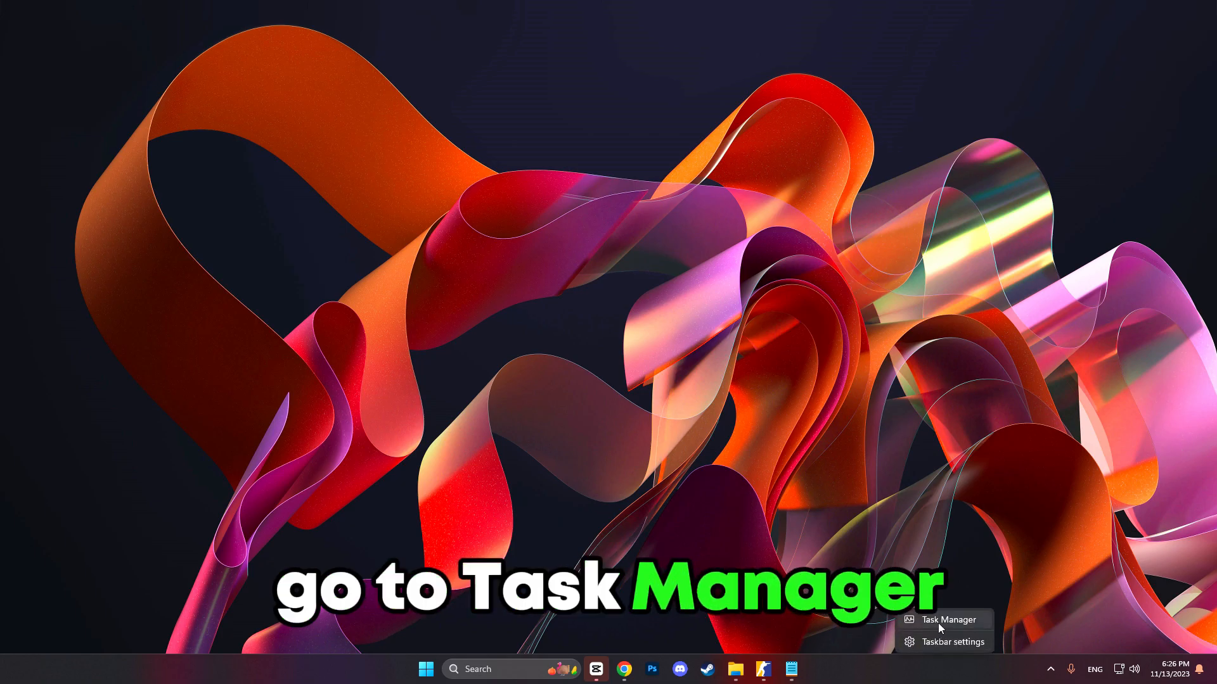
In Task Manager's startup apps, bring up options to disable the Xbox App Services entry.
click(946, 618)
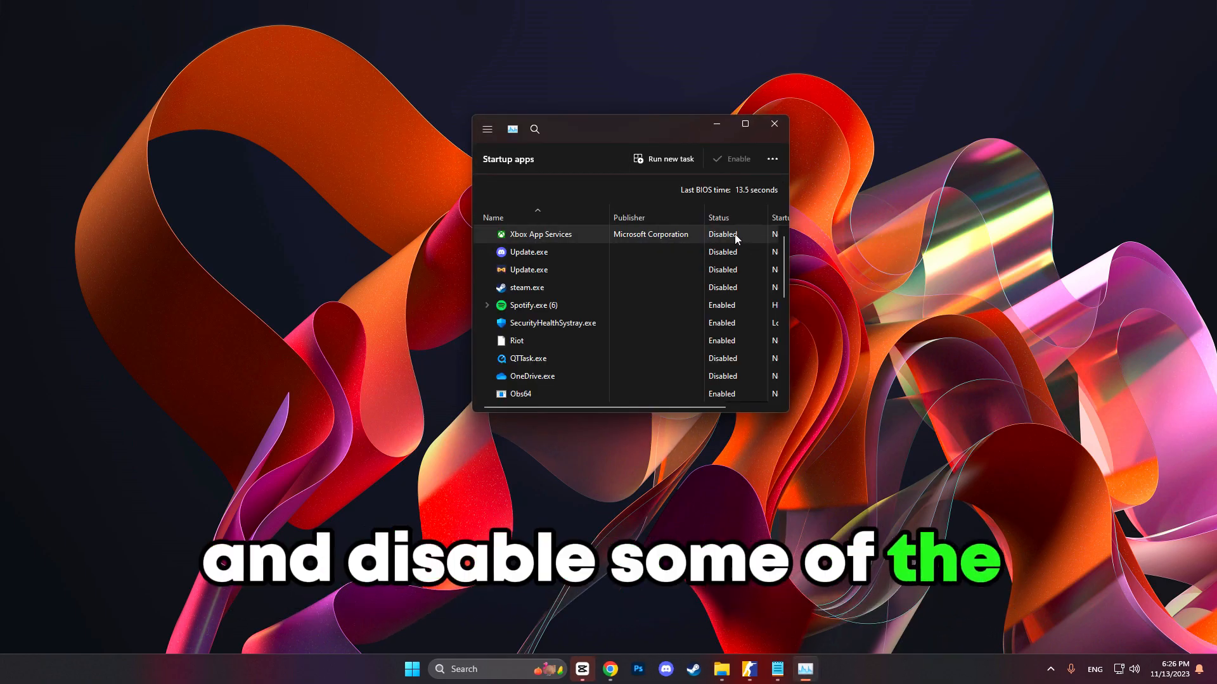
right_click(552, 272)
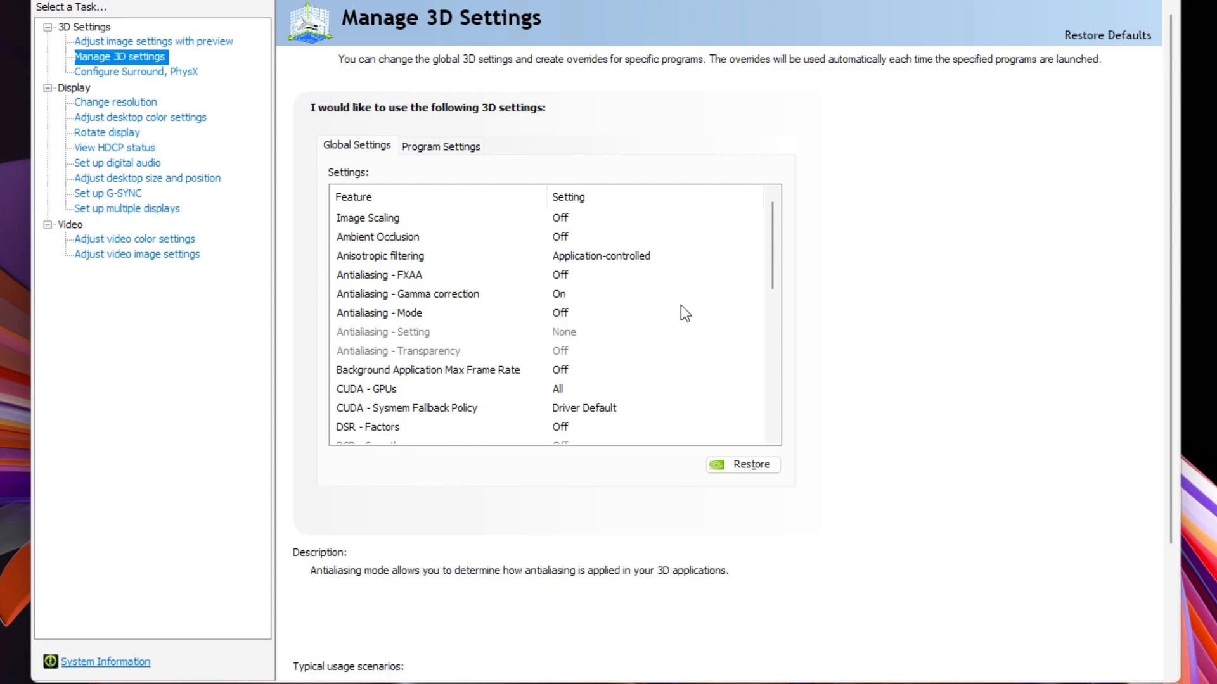
Scroll the global 3D settings, checking Background Max Frame Rate, MFAA and Vulkan/OpenGL present method.
scroll(down, 3)
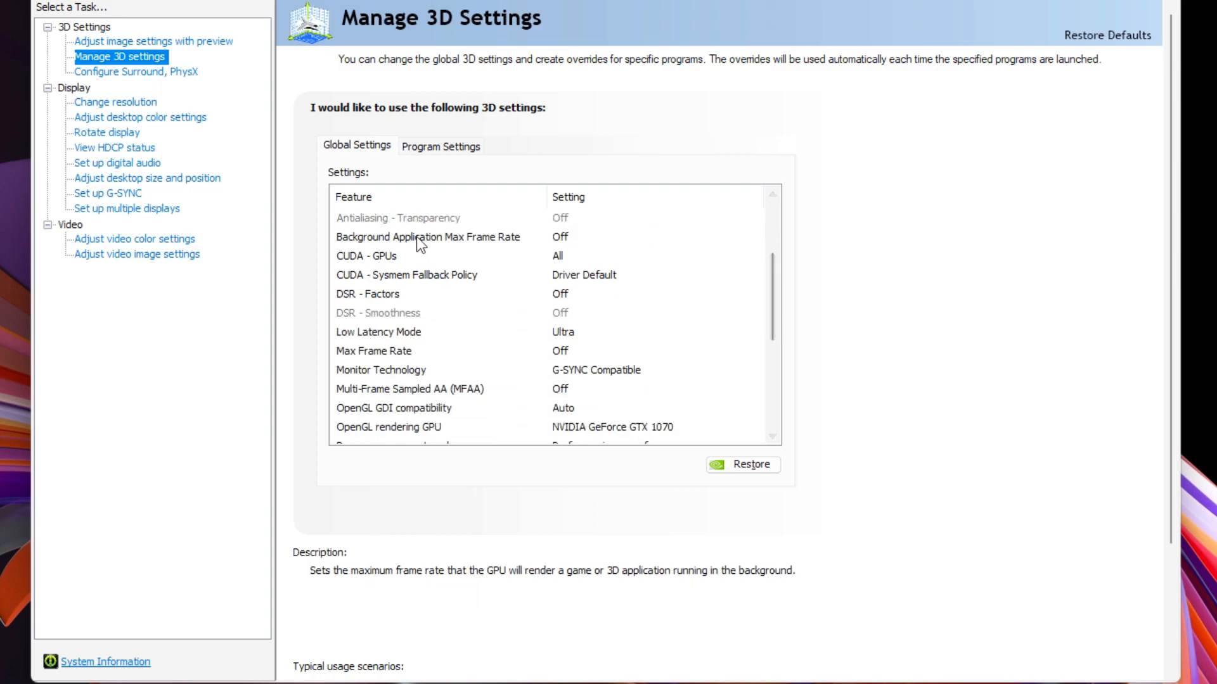
click(405, 275)
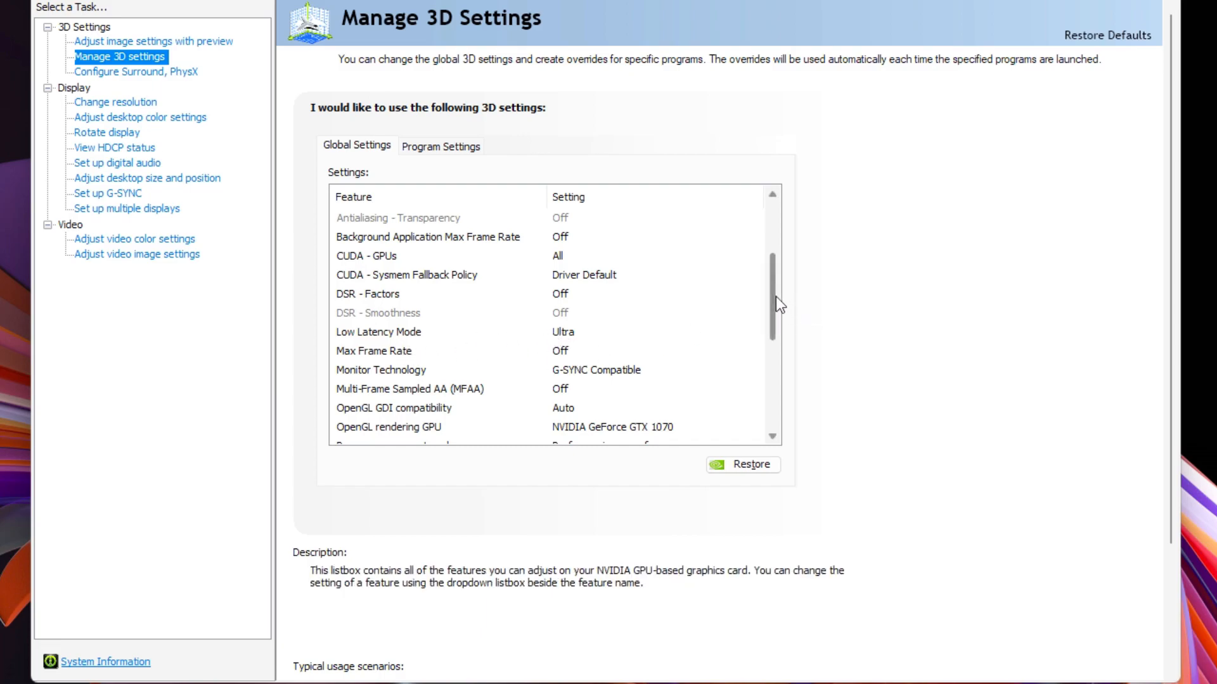
scroll(down, 3)
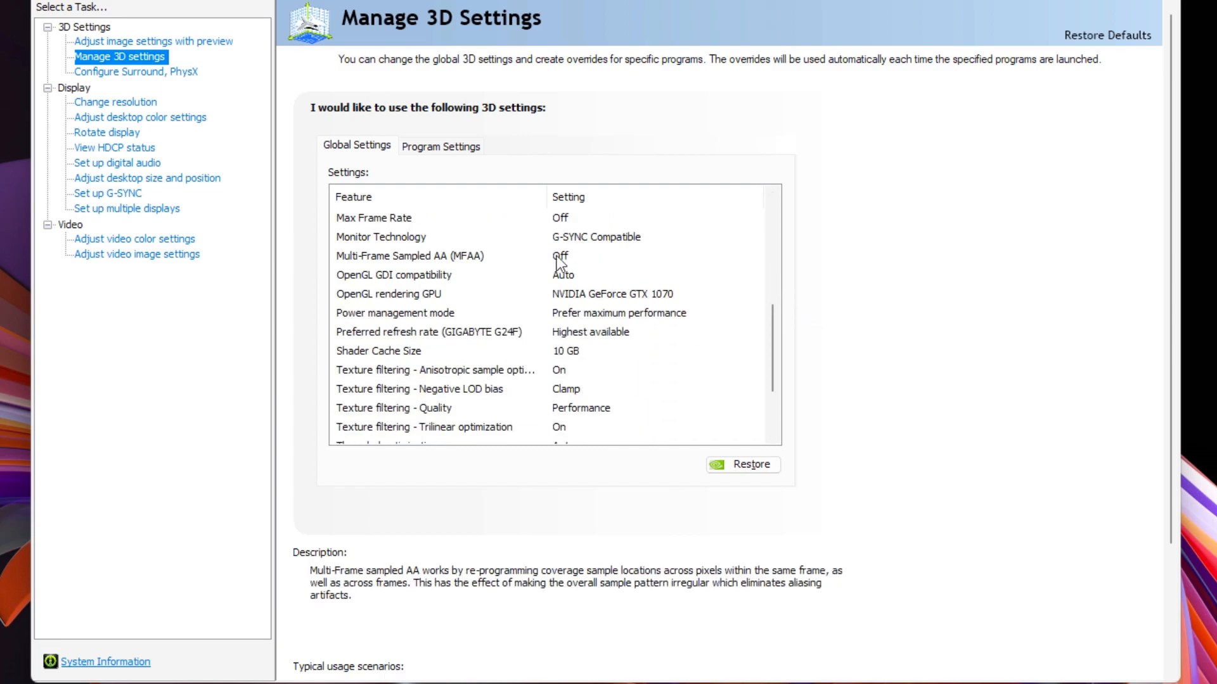
click(395, 313)
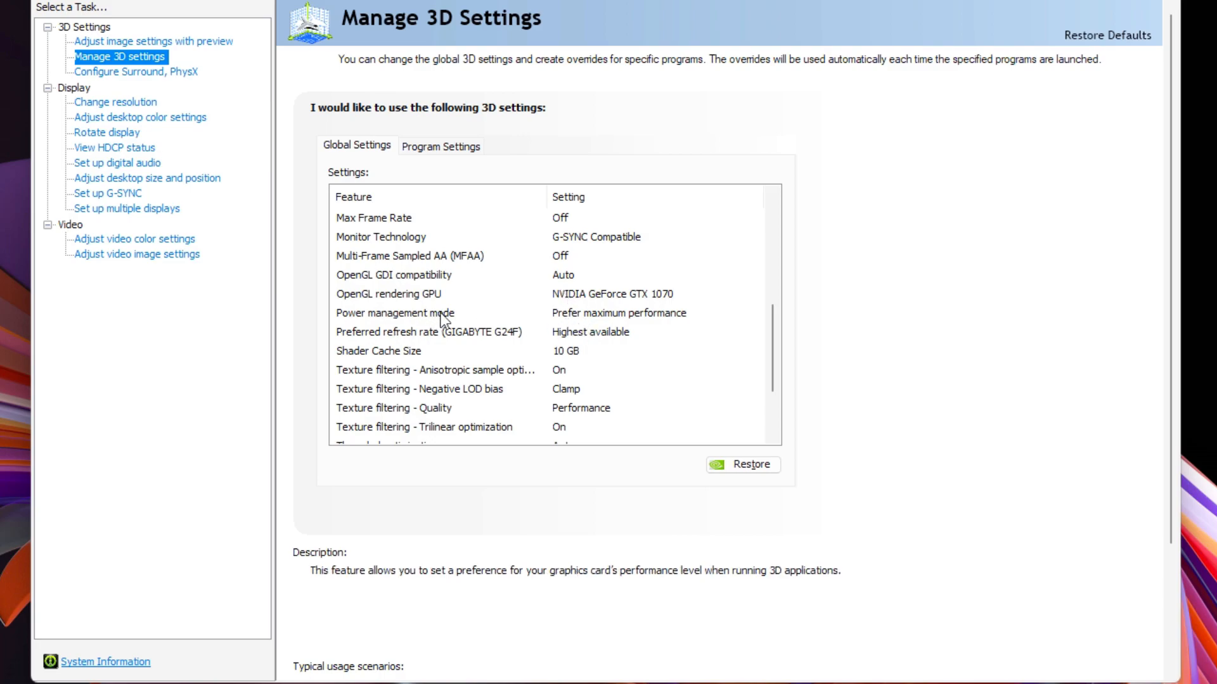
scroll(down, 3)
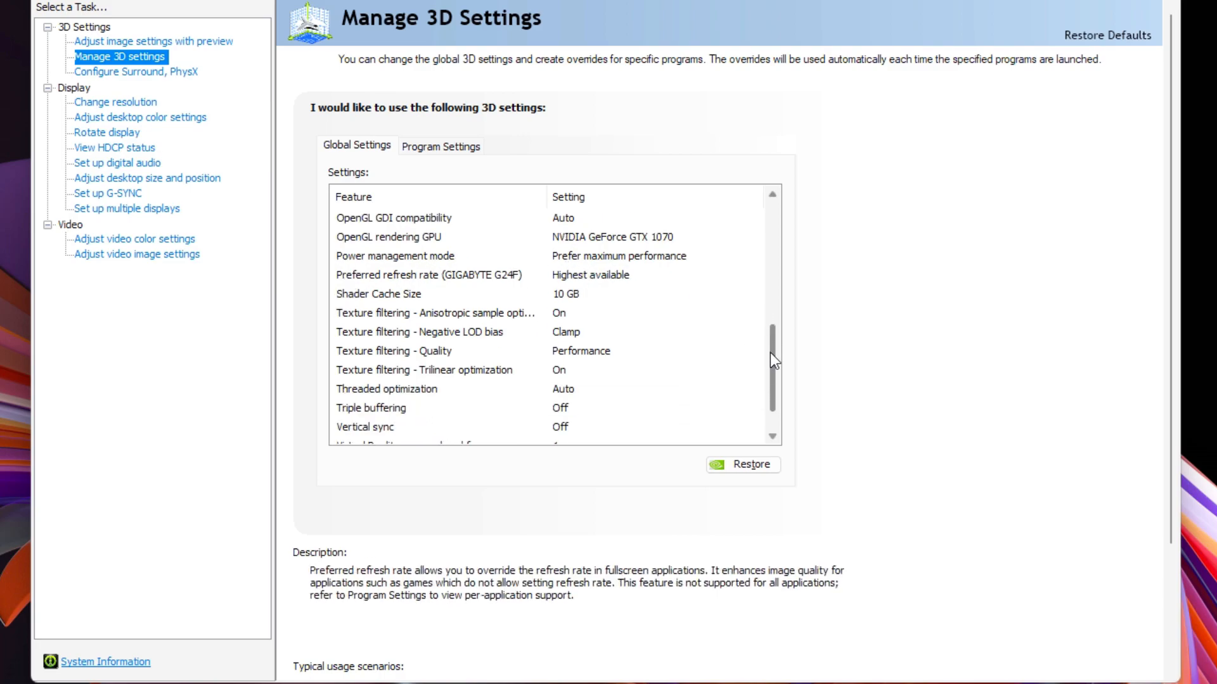
scroll(down, 3)
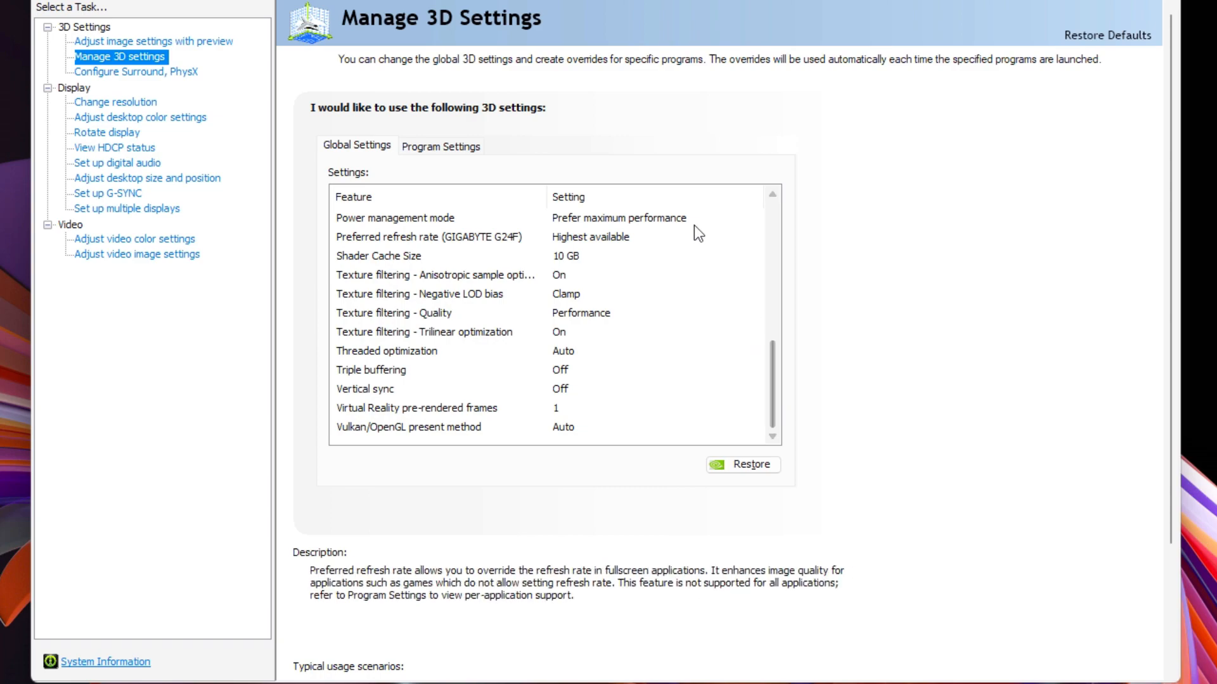
click(407, 428)
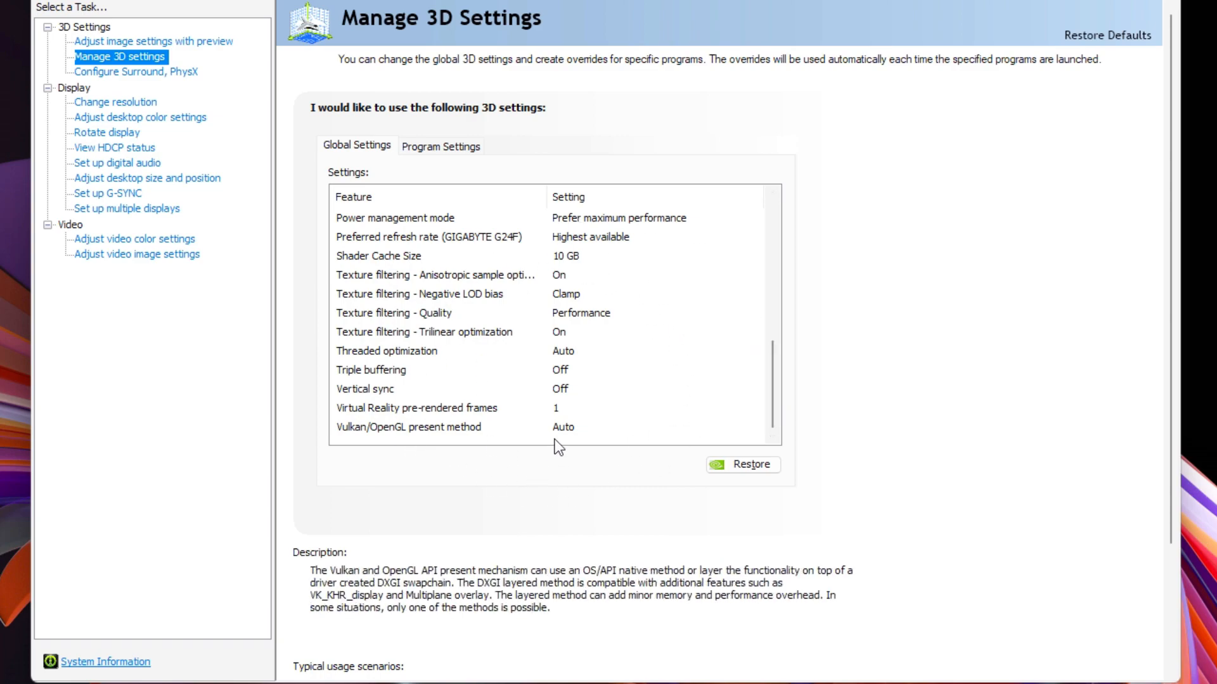